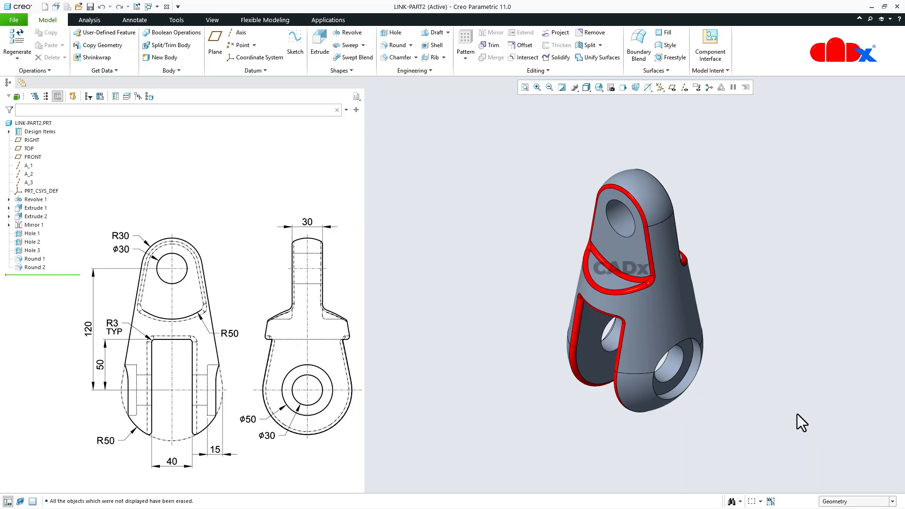
{"action": "mouse_move", "coordinate": [68, 43]}
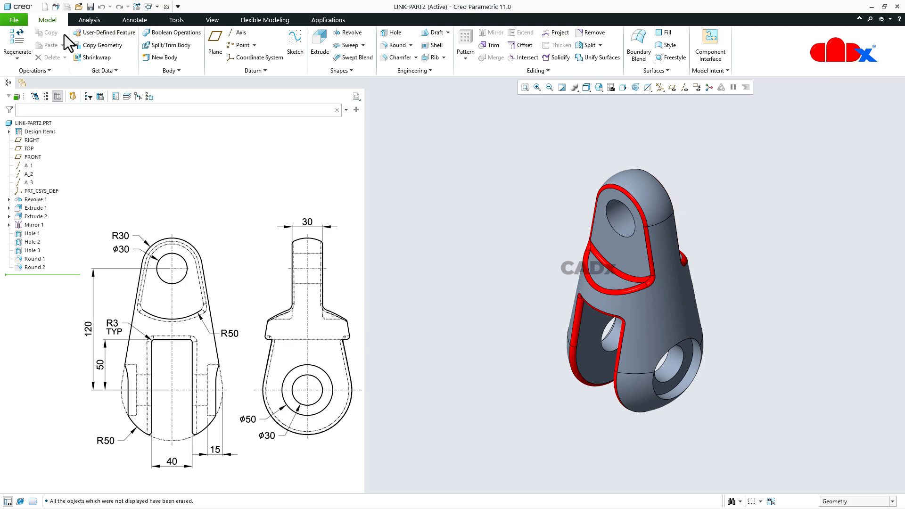
Create new solid part PRT0001 from the default template and turn on datum plane display
{"action": "left_click", "coordinate": [44, 7]}
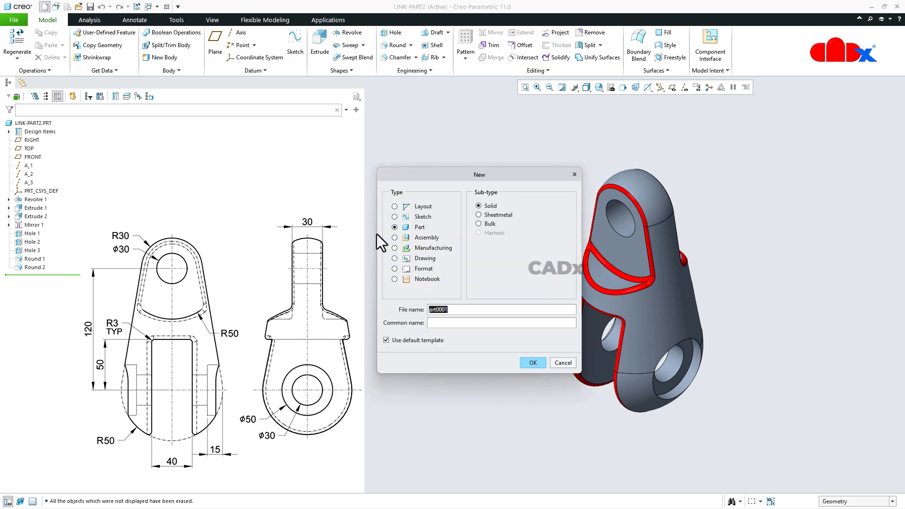
{"action": "mouse_move", "coordinate": [473, 310]}
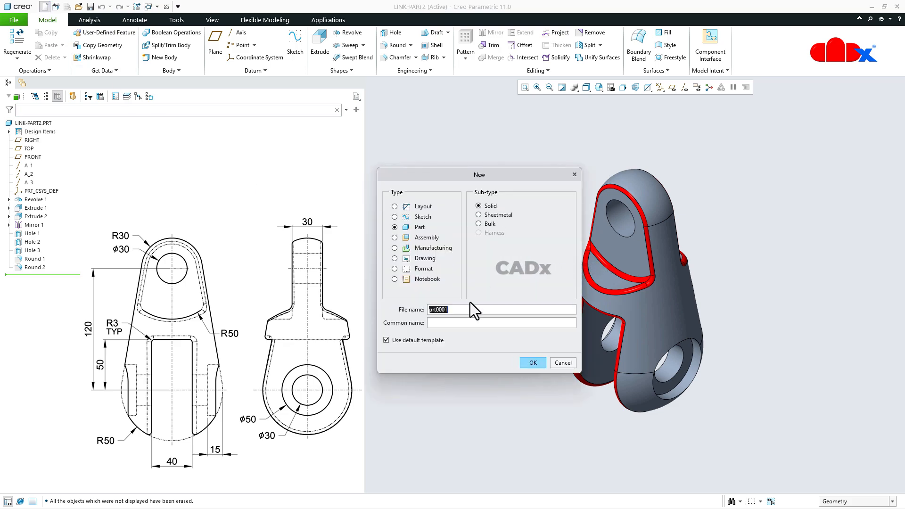
{"action": "left_click", "coordinate": [532, 362]}
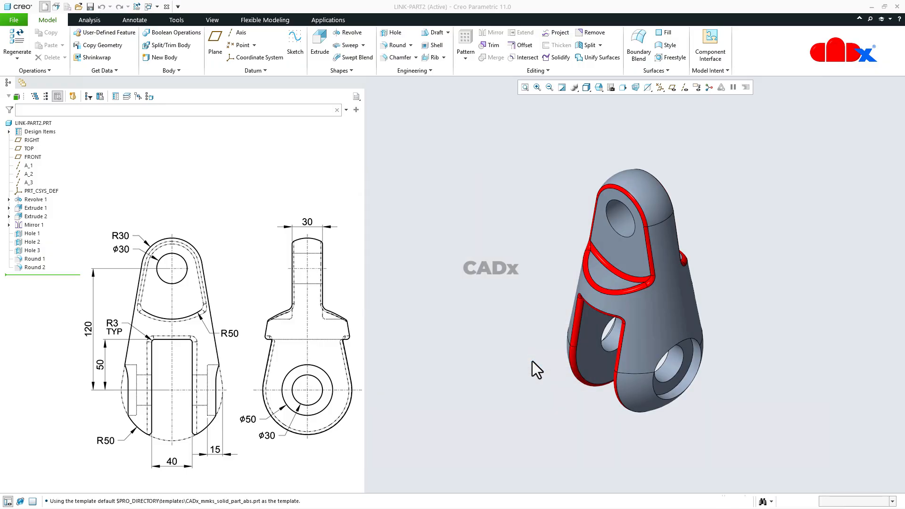
{"action": "left_click", "coordinate": [659, 87]}
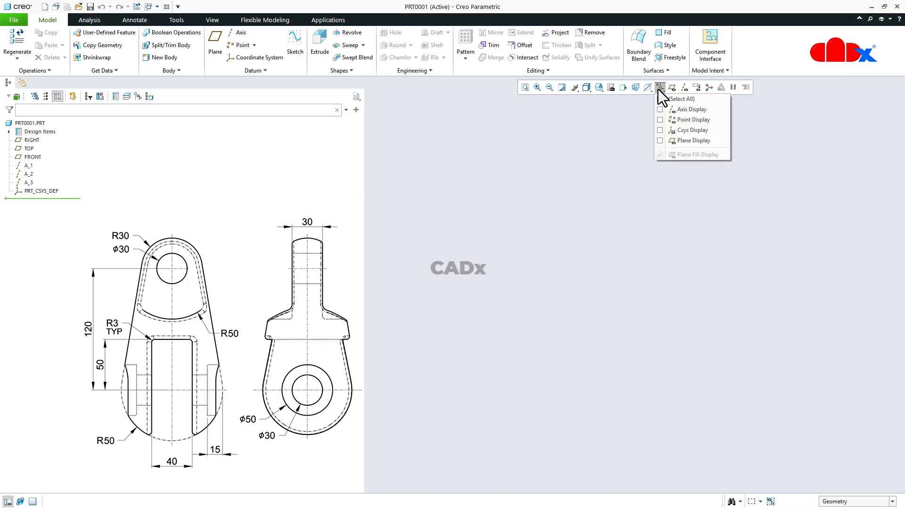
{"action": "left_click", "coordinate": [660, 140]}
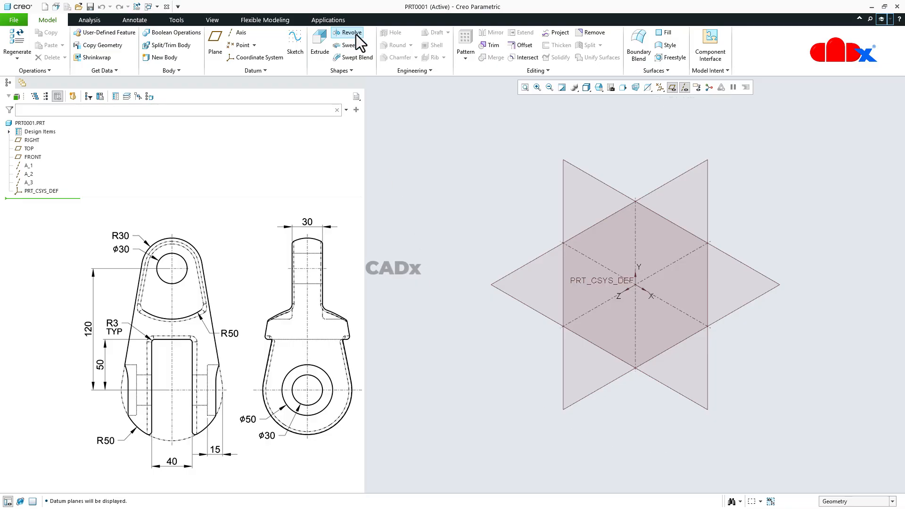
Start Revolve 1 on FRONT in sketch view and draw a vertical centerline for the profile
{"action": "left_click", "coordinate": [346, 32]}
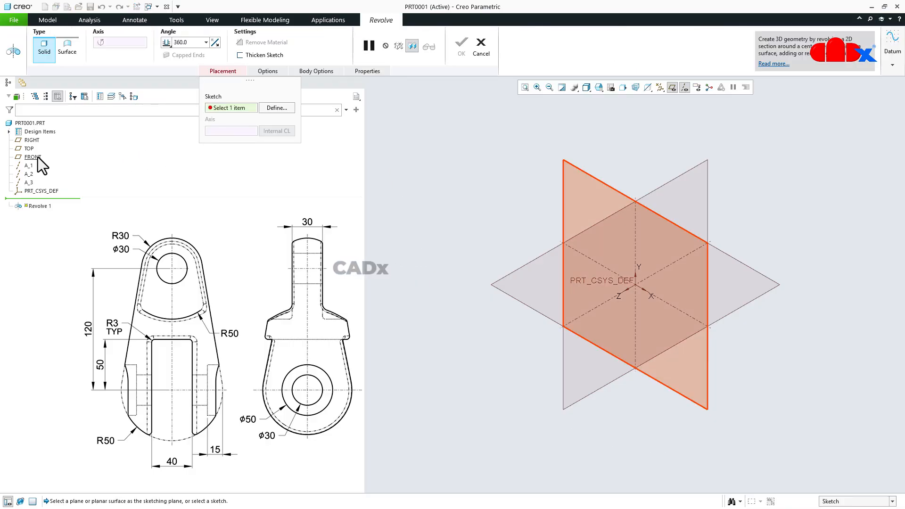
{"action": "left_click", "coordinate": [33, 157]}
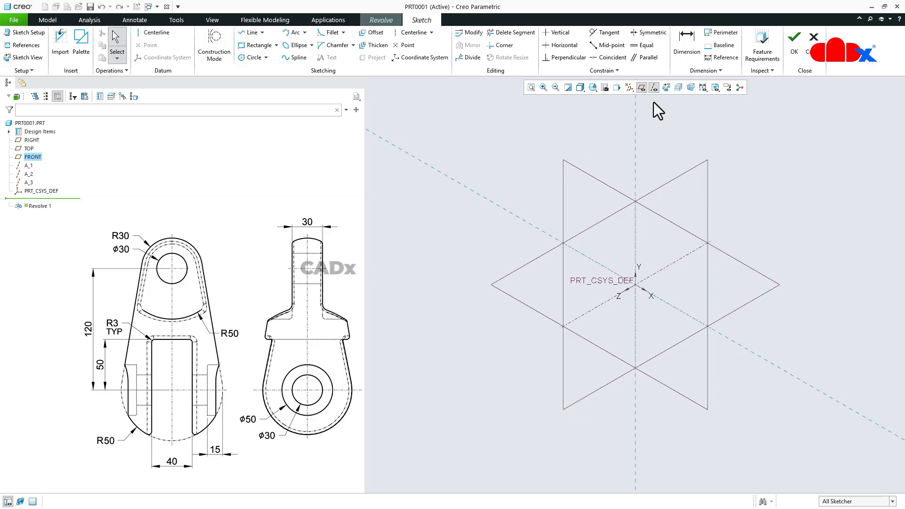
{"action": "left_click", "coordinate": [628, 87]}
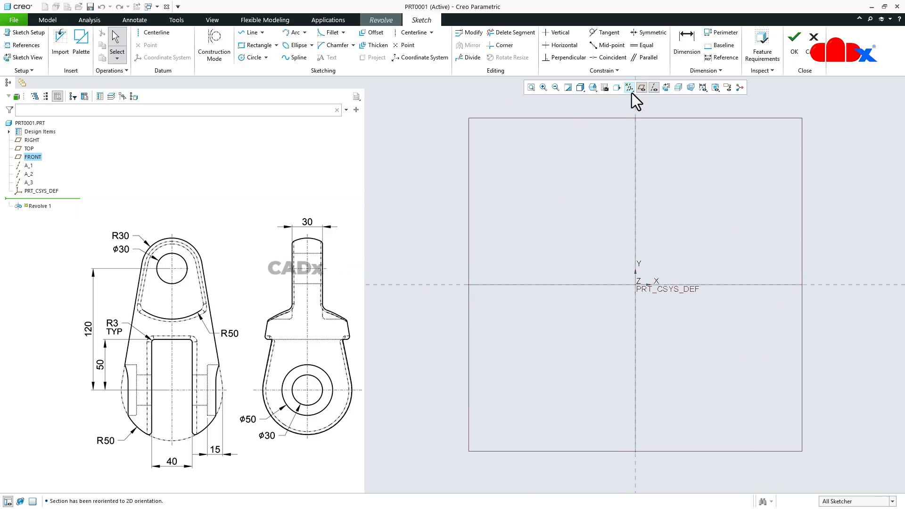
{"action": "left_click", "coordinate": [628, 86]}
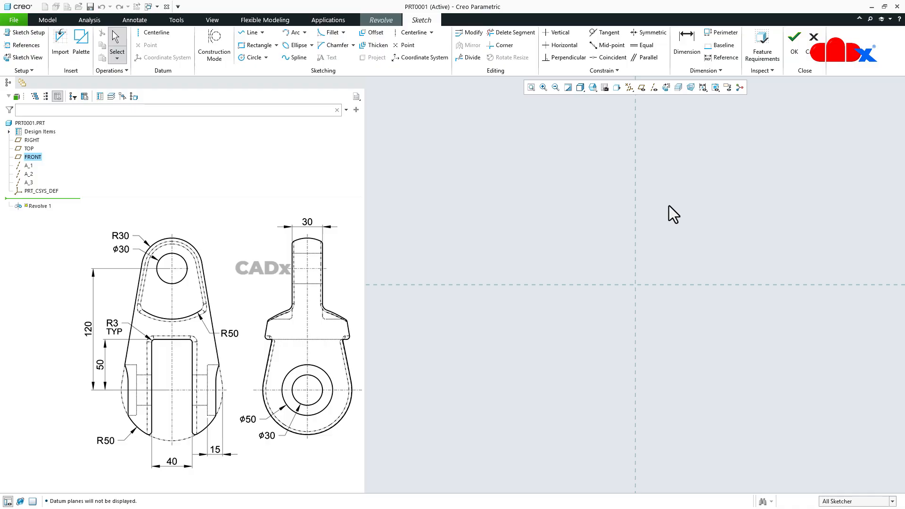
{"action": "left_click", "coordinate": [155, 33]}
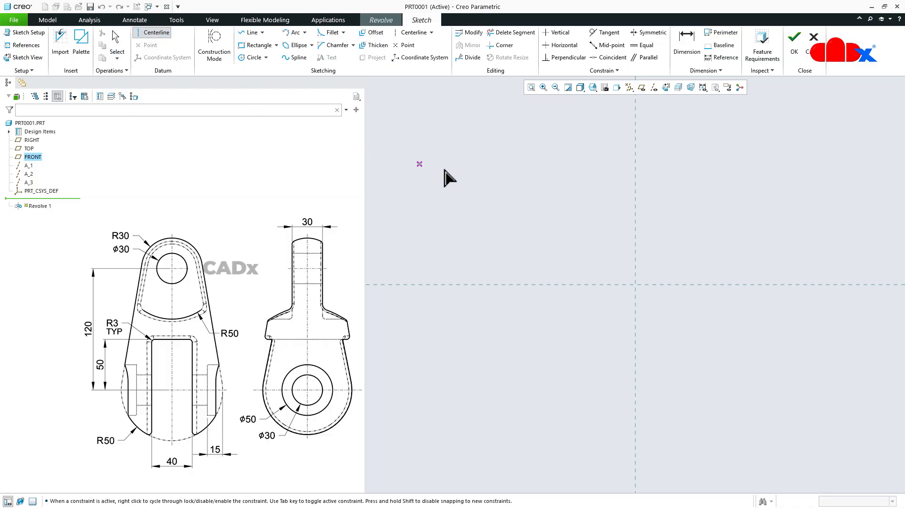
{"action": "mouse_move", "coordinate": [707, 240]}
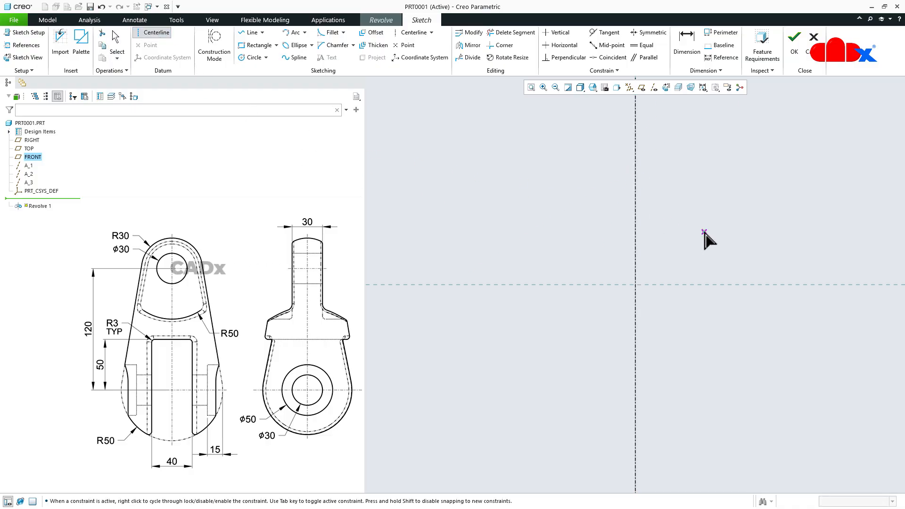
{"action": "right_click", "coordinate": [704, 233]}
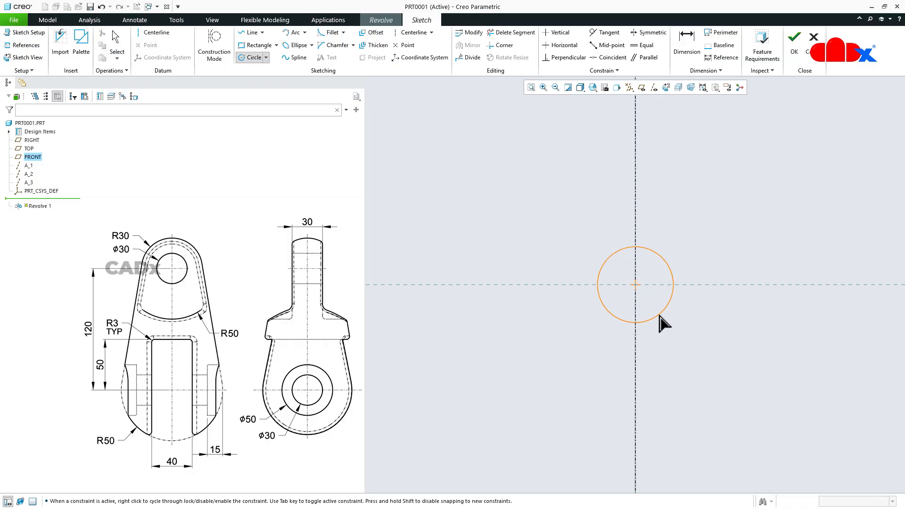
Dimension the origin circle R50 and add an R30 circle centred 120 above it on the centerline
{"action": "left_click", "coordinate": [634, 283]}
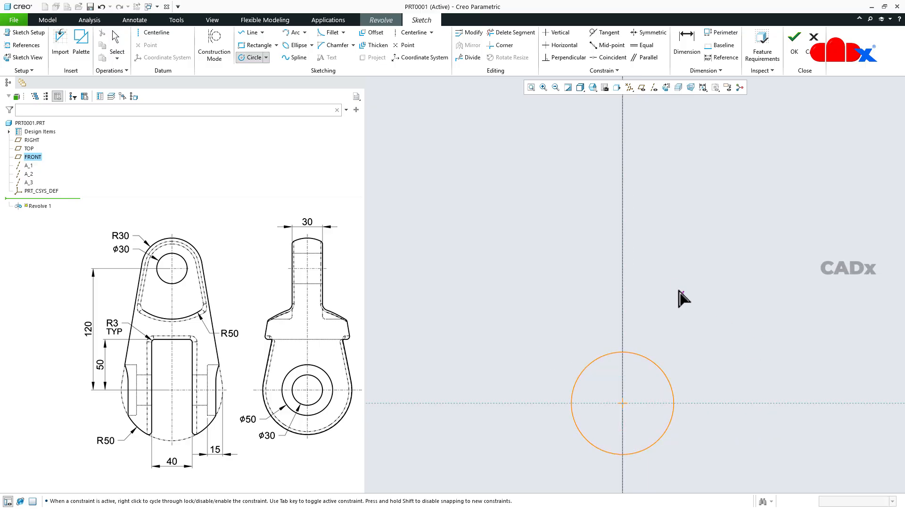
{"action": "left_click", "coordinate": [622, 223]}
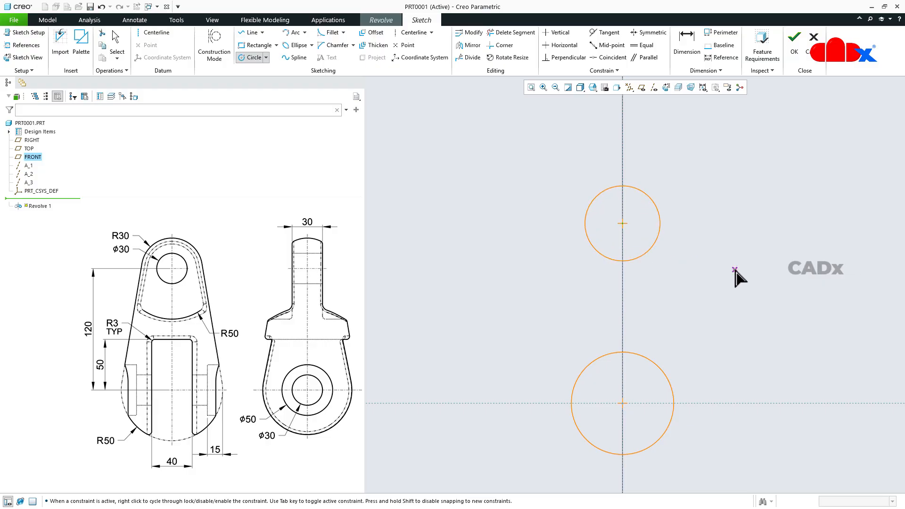
{"action": "left_click", "coordinate": [622, 222]}
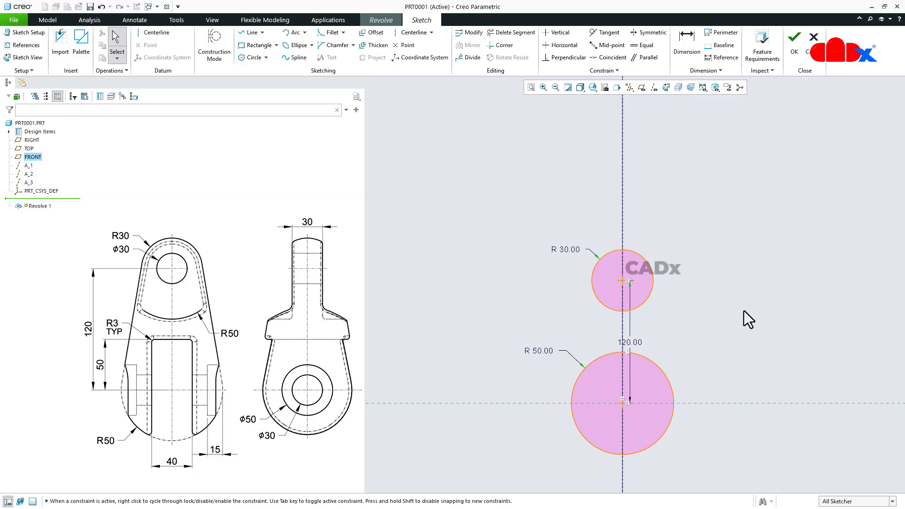
{"action": "left_click", "coordinate": [262, 32]}
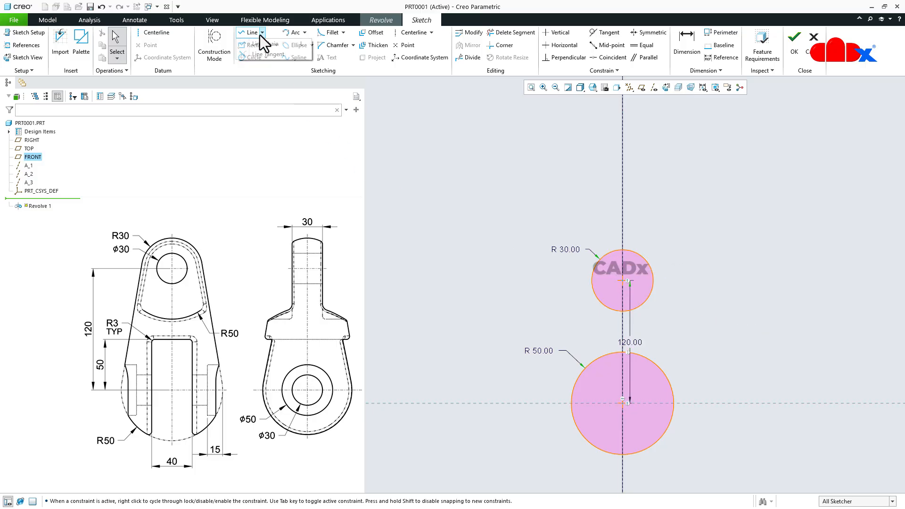
Join the circles with a tangent line and trim them into a single half profile, finishing the sketch
{"action": "left_click", "coordinate": [248, 32]}
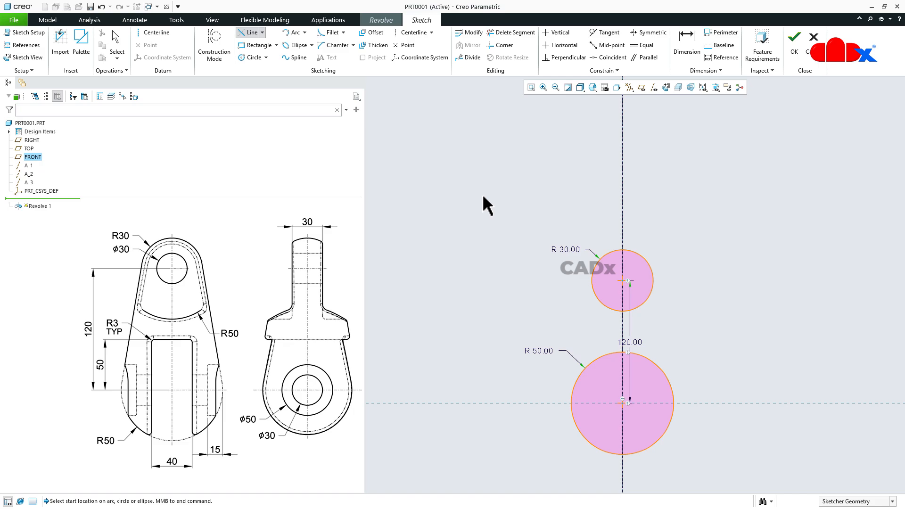
{"action": "left_click", "coordinate": [623, 281]}
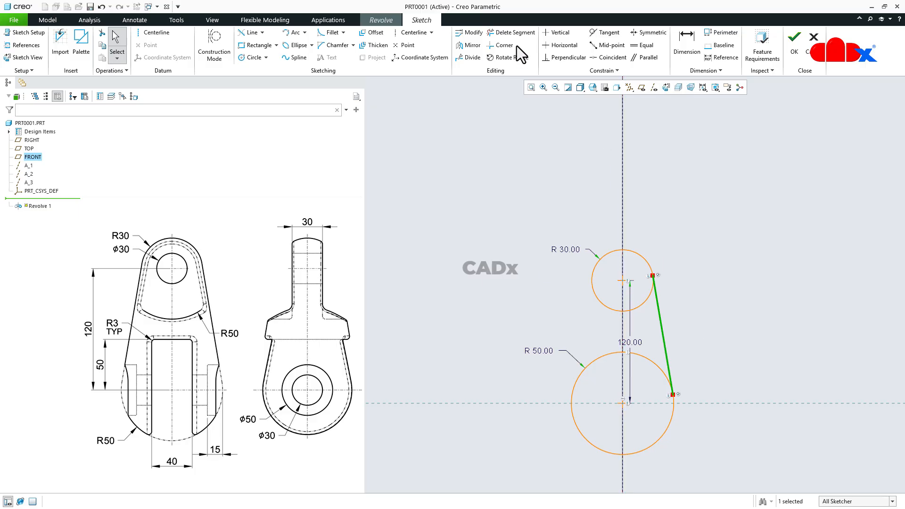
{"action": "left_click", "coordinate": [515, 32]}
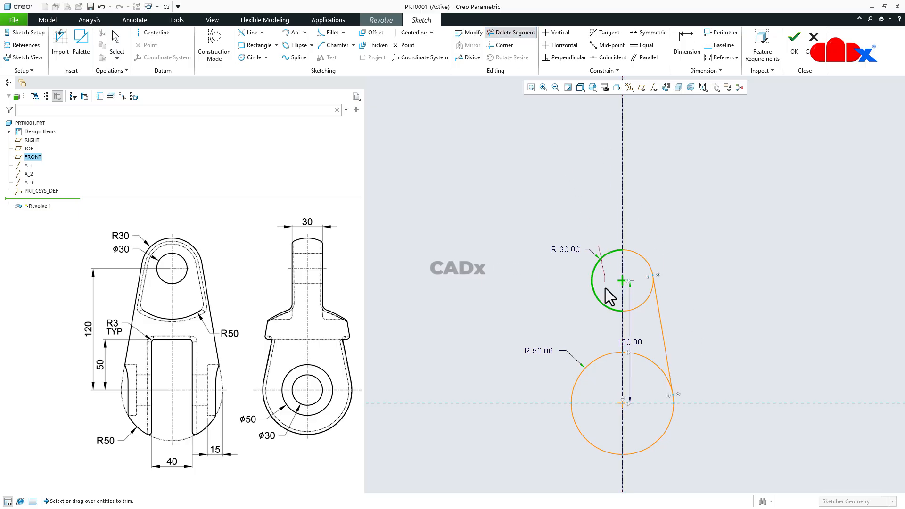
{"action": "left_click", "coordinate": [634, 283]}
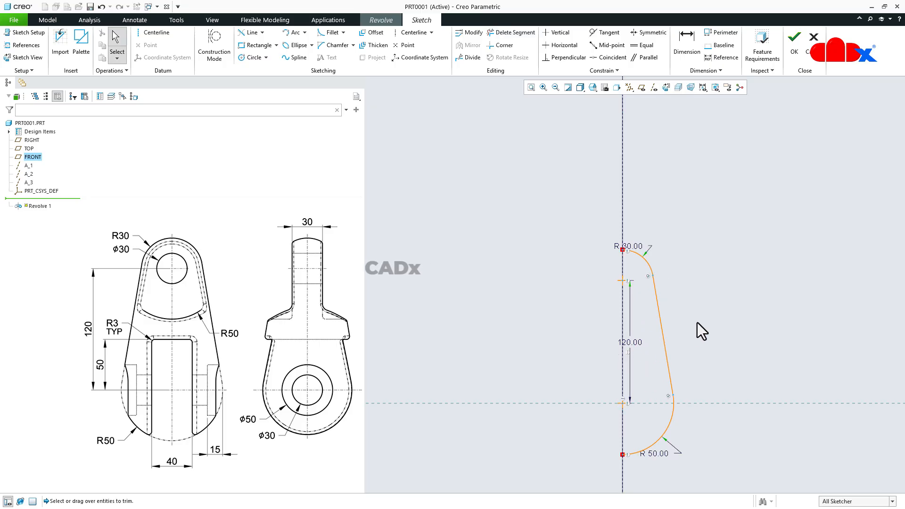
{"action": "left_click", "coordinate": [248, 32]}
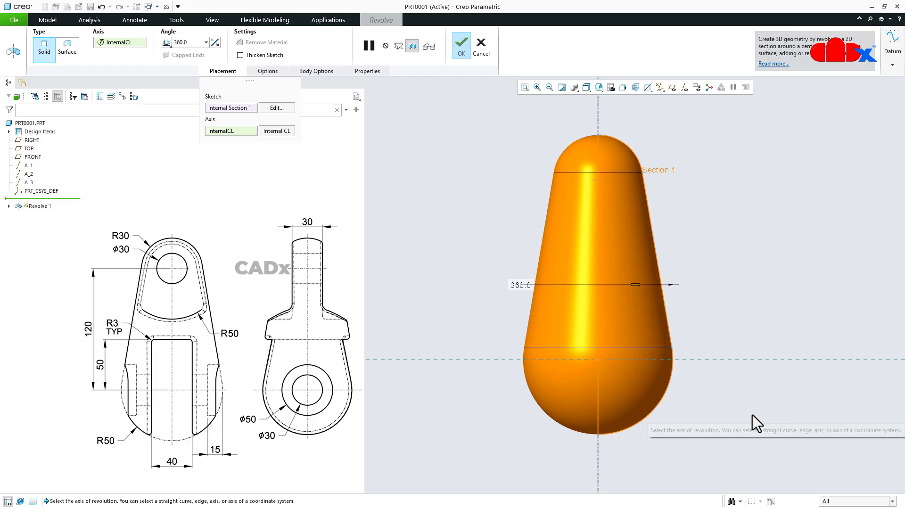
Accept Revolve 1 as a full 360° tapered solid body
{"action": "left_click", "coordinate": [460, 45]}
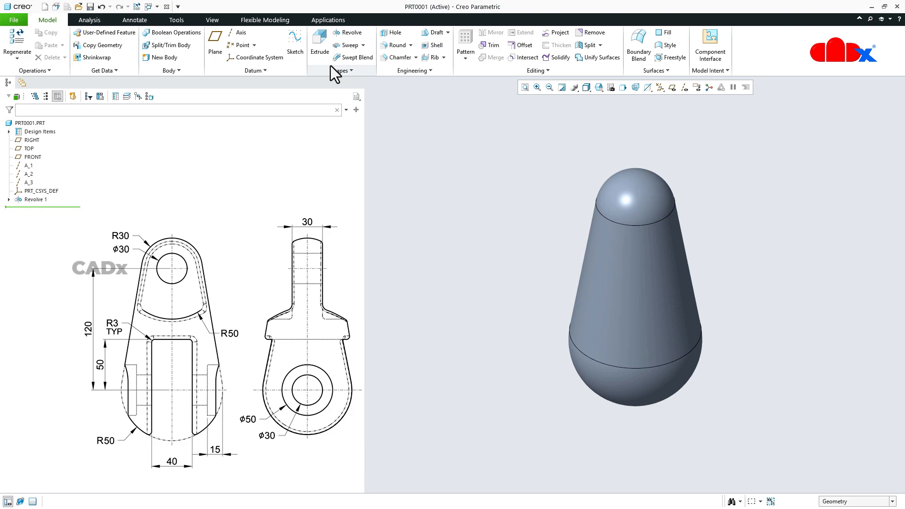
Start a material-removing extrude on FRONT and sketch a 40-wide rectangle across the lower end
{"action": "left_click", "coordinate": [319, 43]}
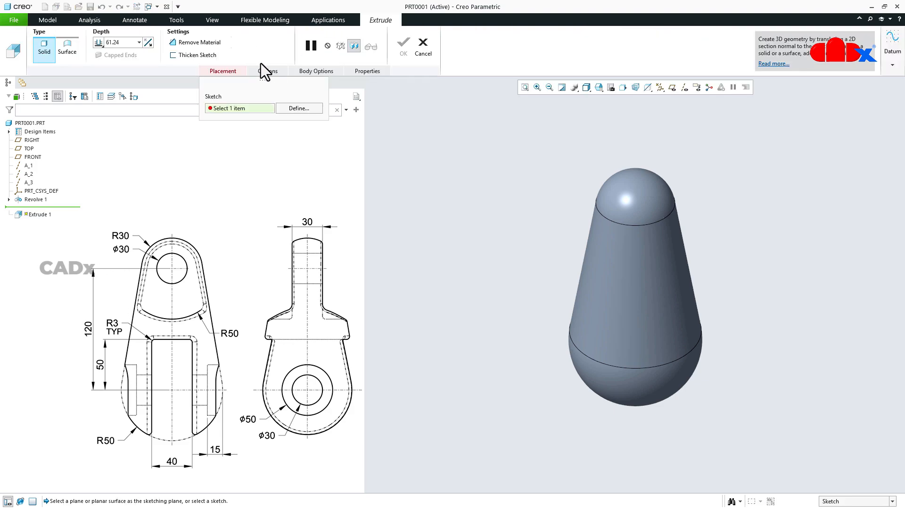
{"action": "left_click", "coordinate": [174, 43]}
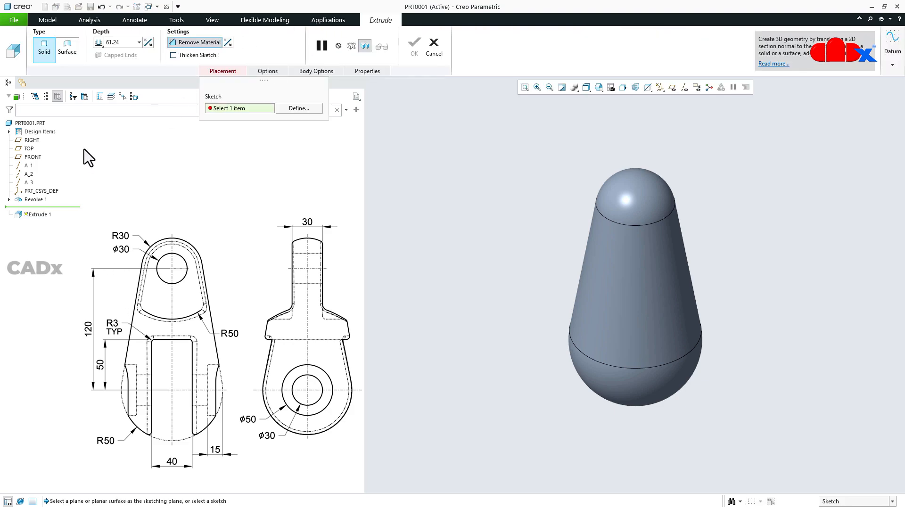
{"action": "left_click", "coordinate": [33, 157]}
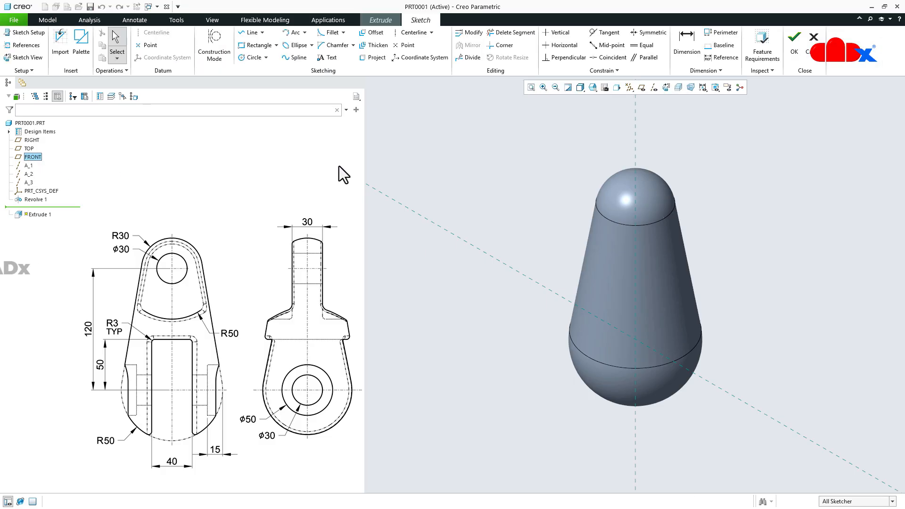
{"action": "left_click", "coordinate": [666, 87]}
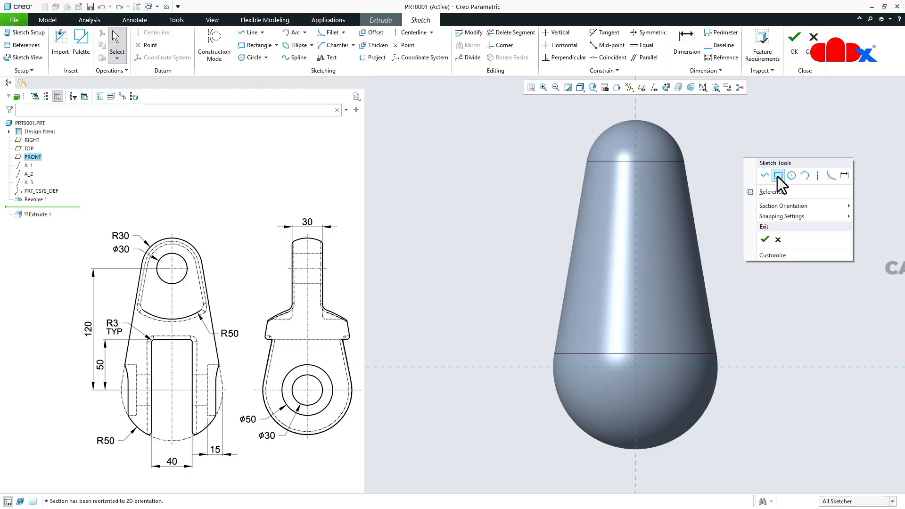
{"action": "left_click", "coordinate": [778, 176]}
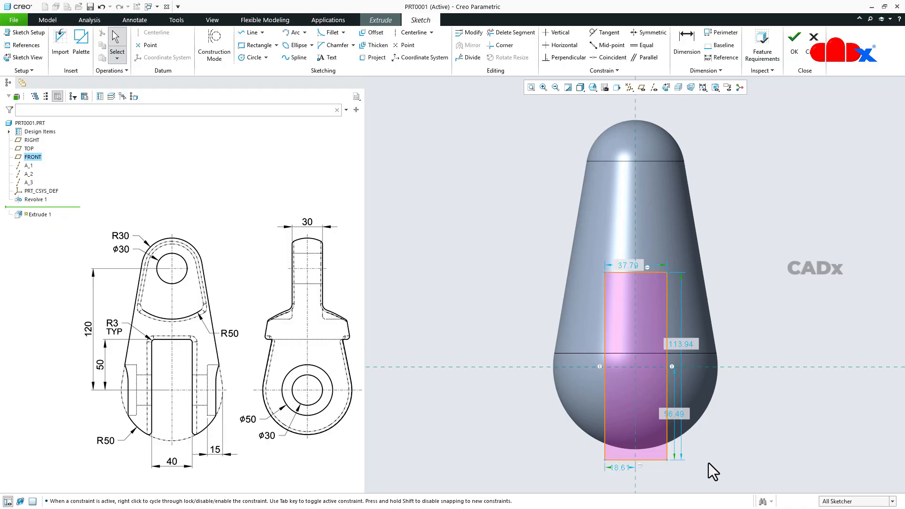
{"action": "left_click", "coordinate": [649, 32]}
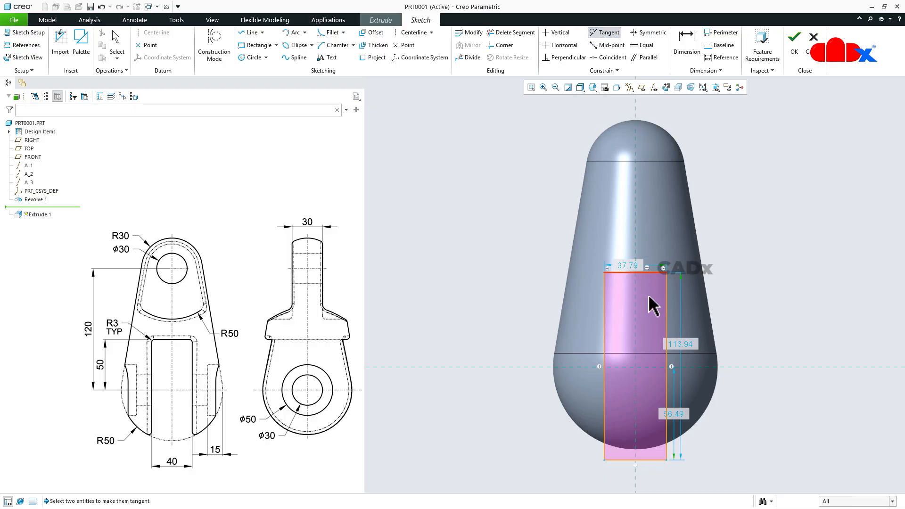
{"action": "mouse_move", "coordinate": [623, 459]}
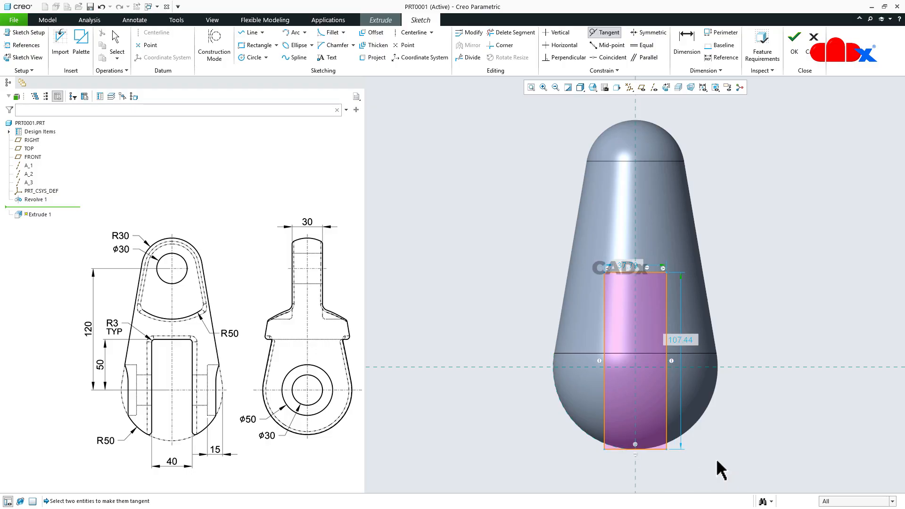
{"action": "mouse_move", "coordinate": [626, 277]}
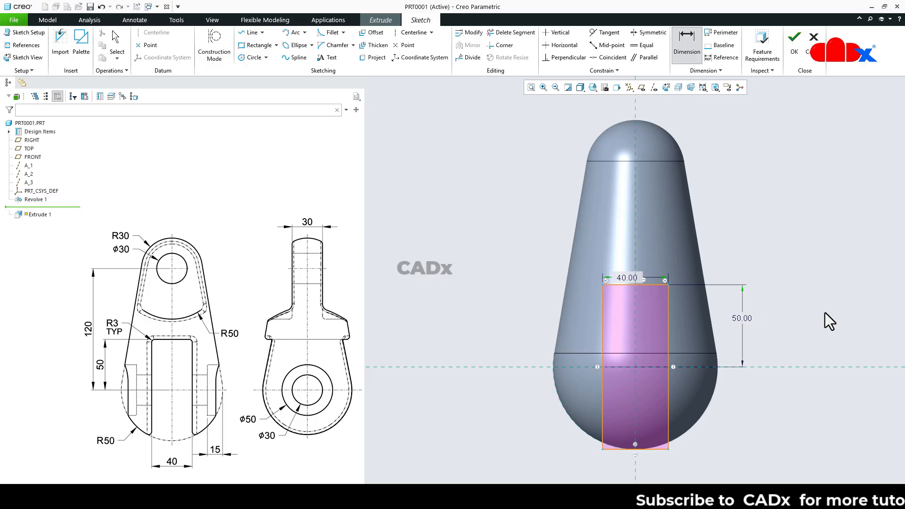
{"action": "right_click", "coordinate": [830, 321]}
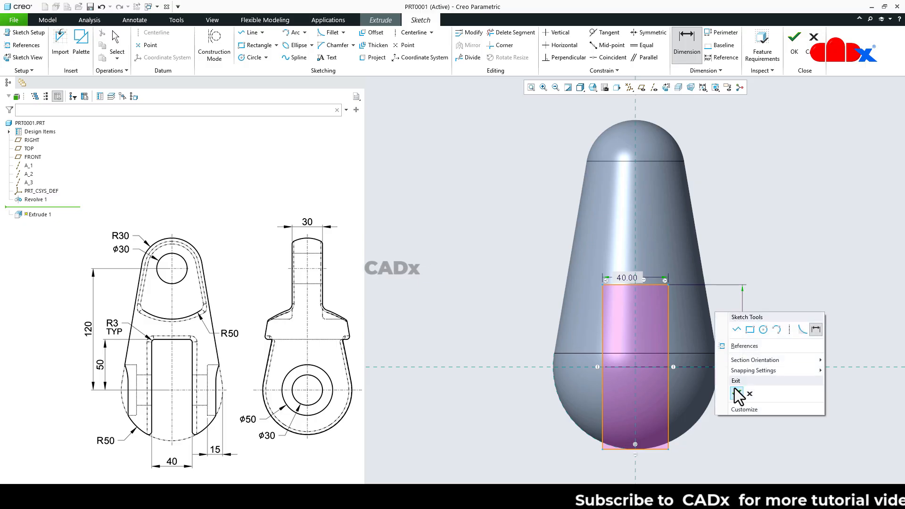
Finish the slot sketch and cut it To Next on both sides, splitting the lower end into two prongs
{"action": "left_click", "coordinate": [736, 380]}
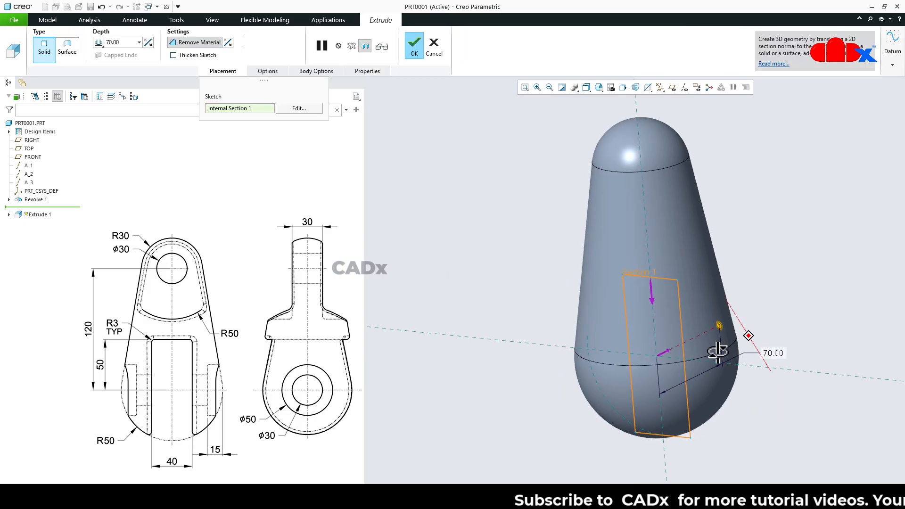
{"action": "left_click", "coordinate": [266, 71]}
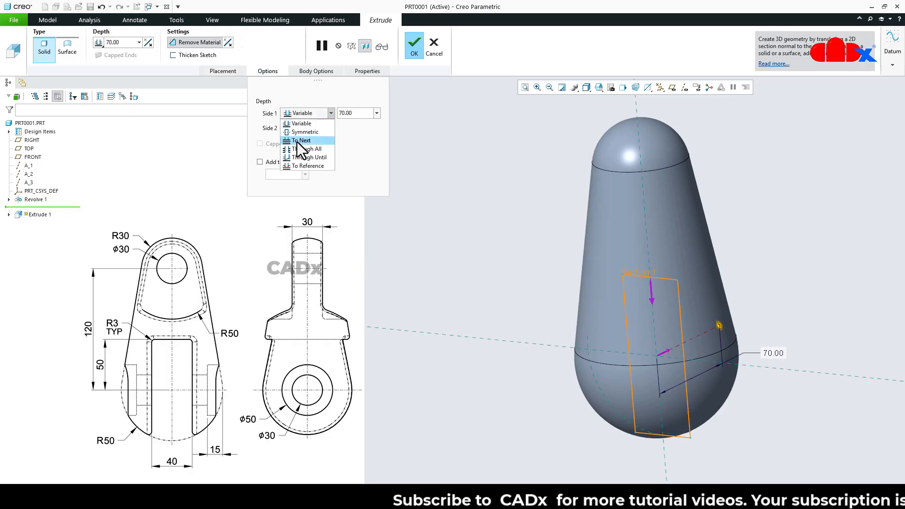
{"action": "left_click", "coordinate": [303, 141]}
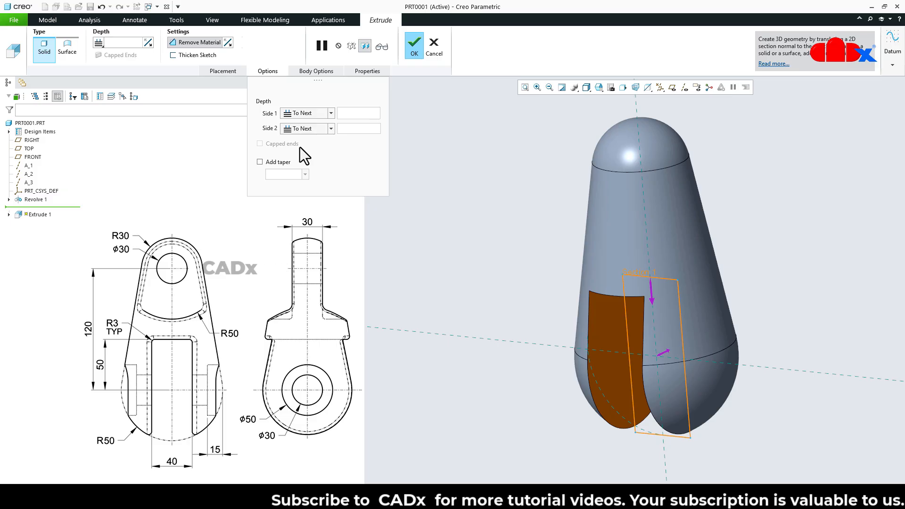
{"action": "left_click", "coordinate": [413, 45]}
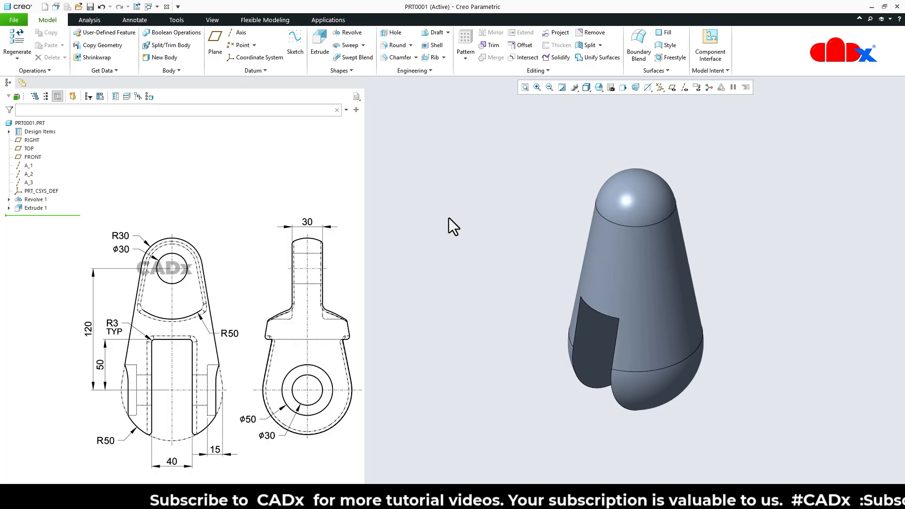
{"action": "mouse_move", "coordinate": [149, 274]}
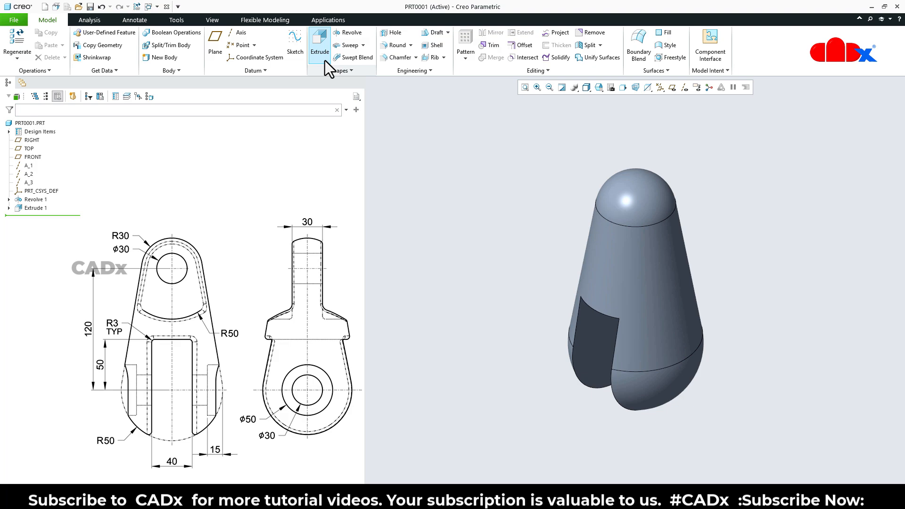
Start Extrude 2 on FRONT and sketch a circle sized around the rounded top end
{"action": "left_click", "coordinate": [320, 42]}
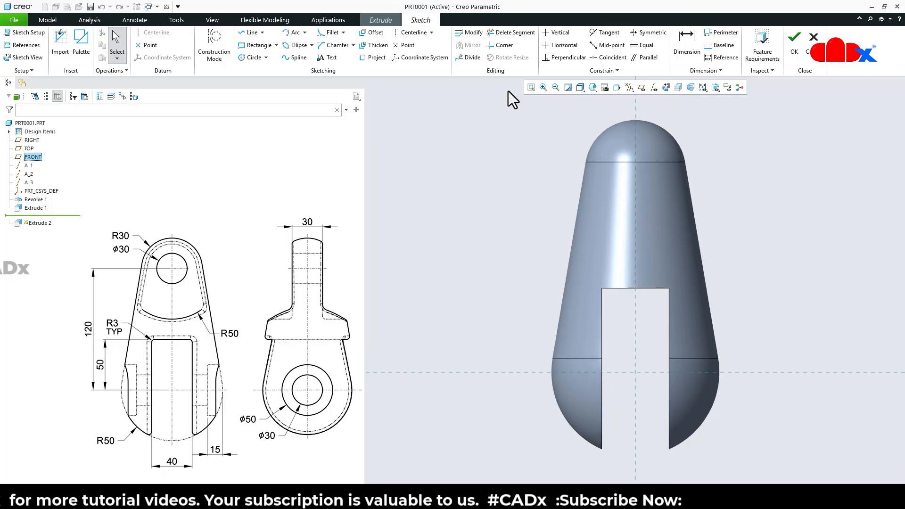
{"action": "left_click", "coordinate": [28, 45]}
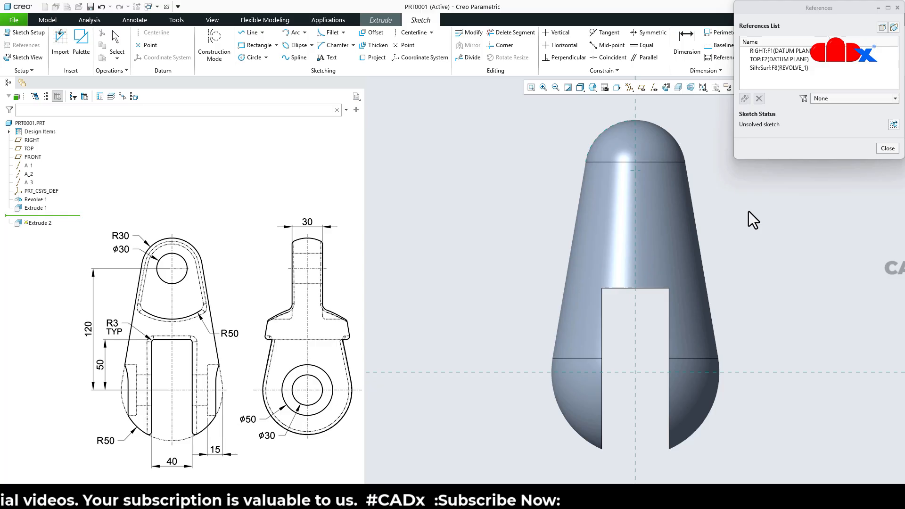
{"action": "right_click", "coordinate": [750, 220]}
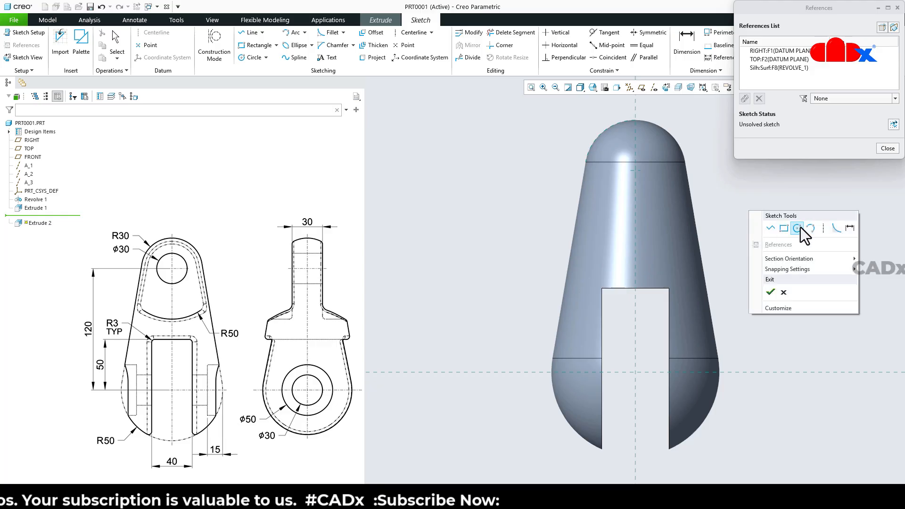
{"action": "left_click", "coordinate": [797, 227]}
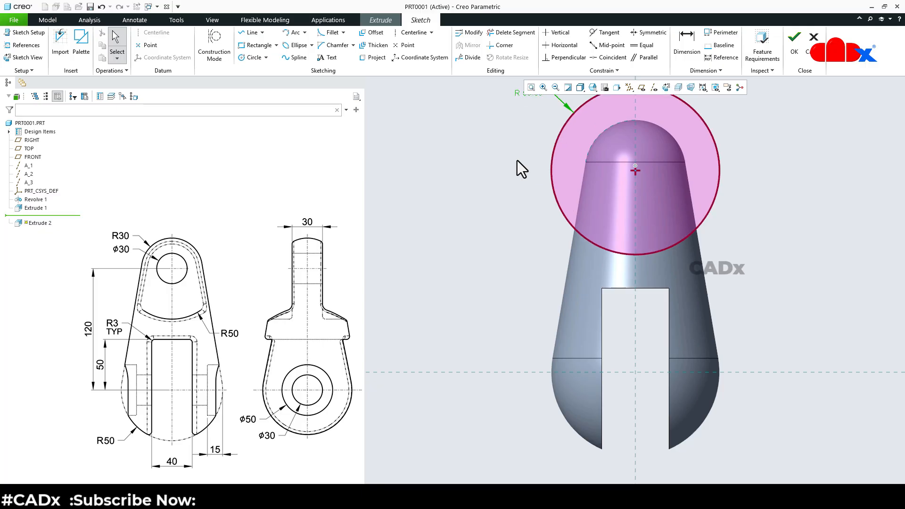
{"action": "left_click", "coordinate": [794, 37]}
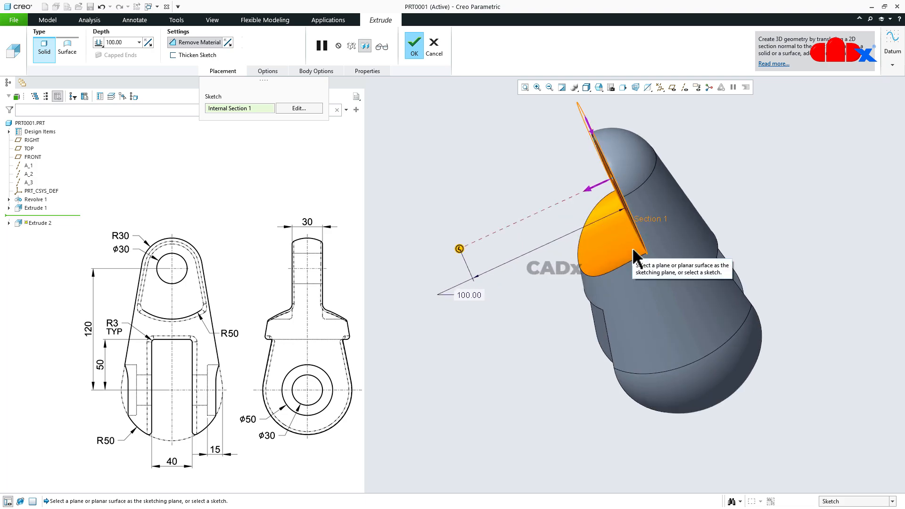
Cut the flat side face with Side 1 To Next and Side 2 at a fixed 15 mm depth
{"action": "left_click", "coordinate": [267, 70]}
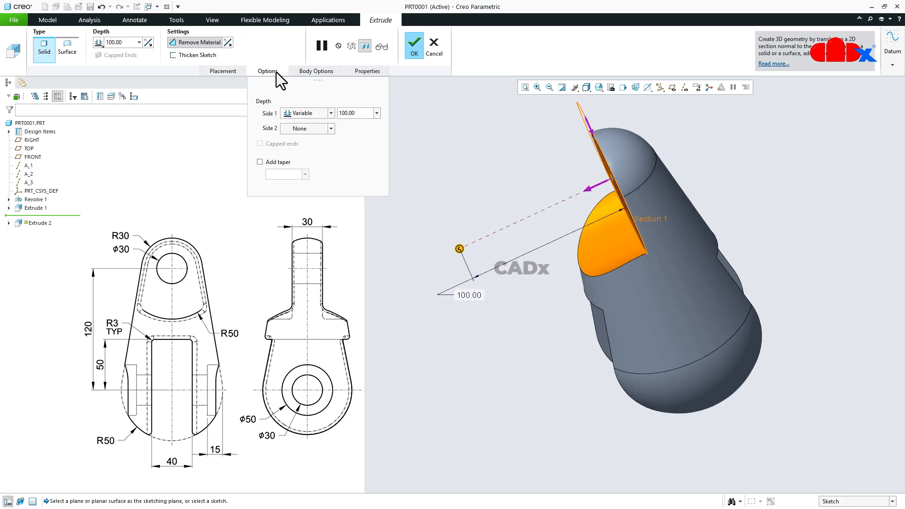
{"action": "left_click", "coordinate": [331, 112]}
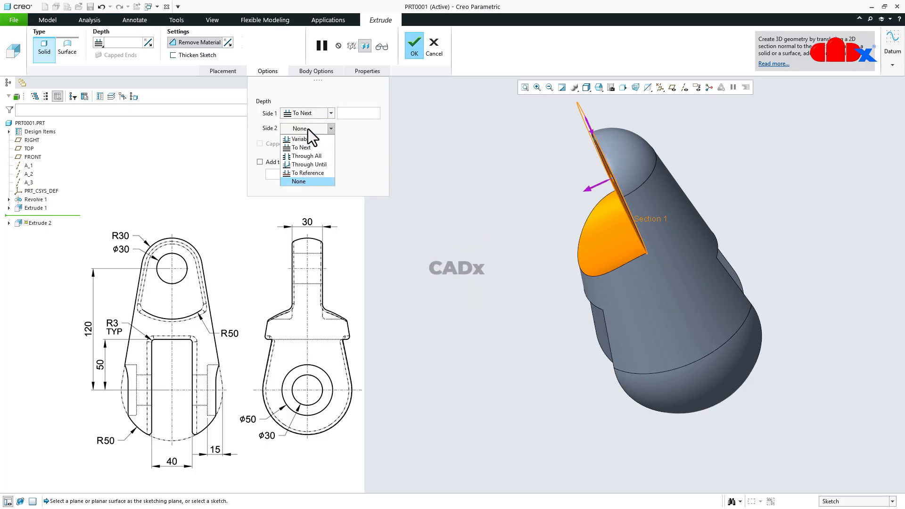
{"action": "left_click", "coordinate": [300, 139]}
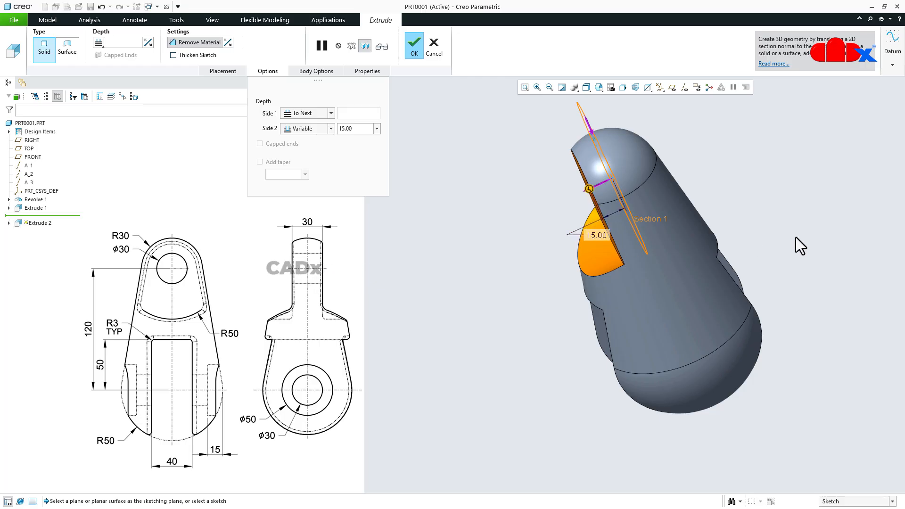
{"action": "left_click", "coordinate": [412, 45]}
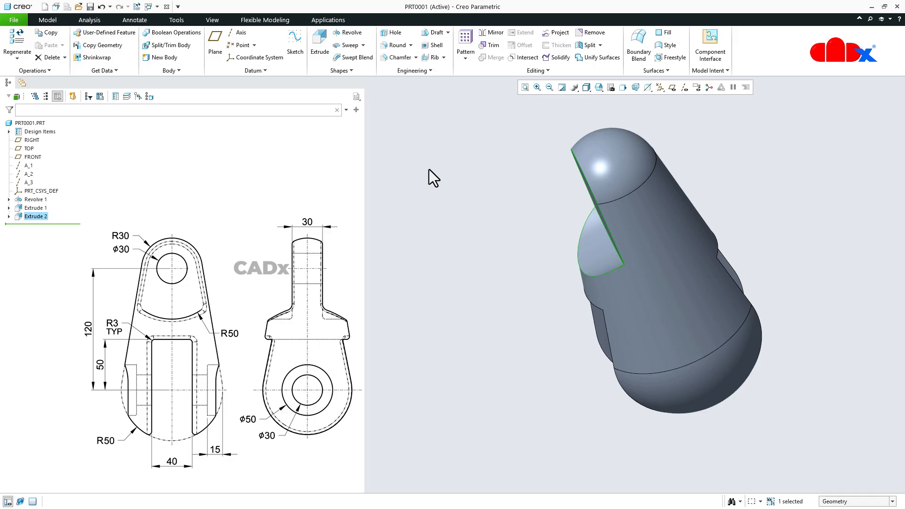
Mirror Extrude 2 across the FRONT plane as Mirror 1 to flatten both sides of the top
{"action": "left_click", "coordinate": [491, 33]}
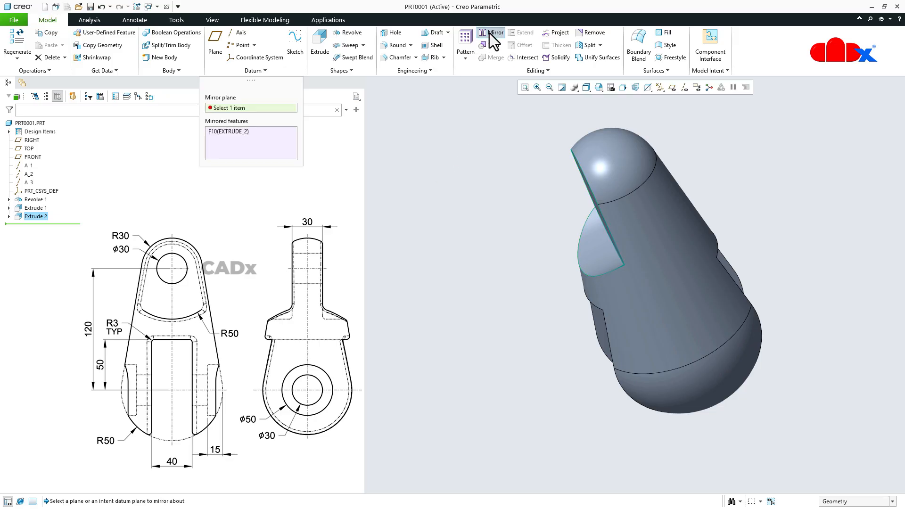
{"action": "left_click", "coordinate": [490, 32]}
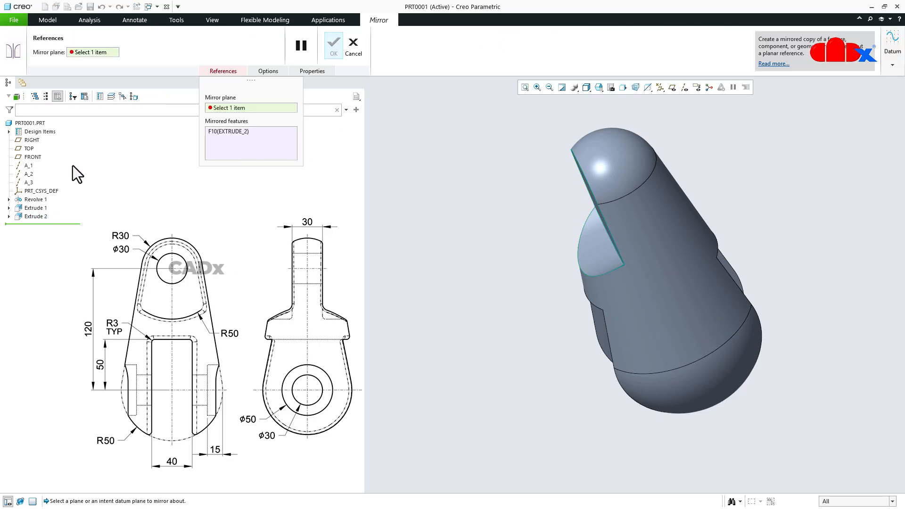
{"action": "left_click", "coordinate": [32, 157]}
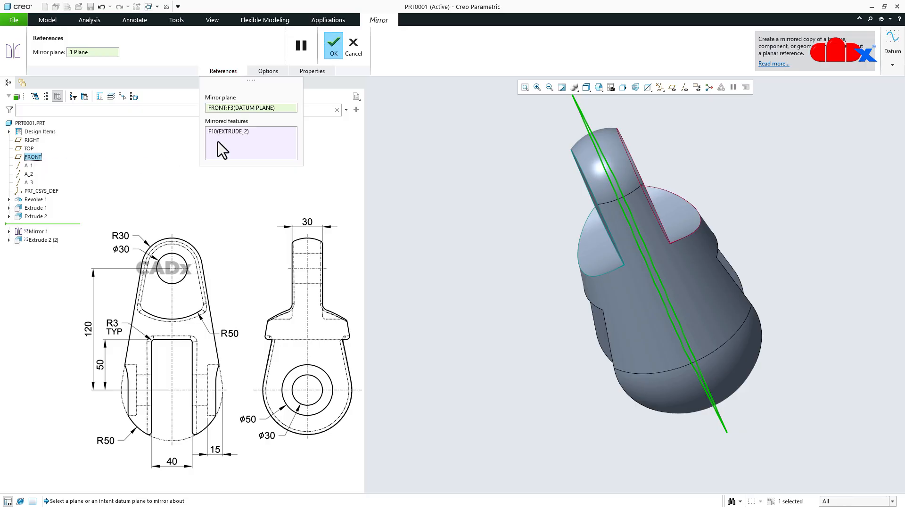
{"action": "left_click", "coordinate": [333, 45]}
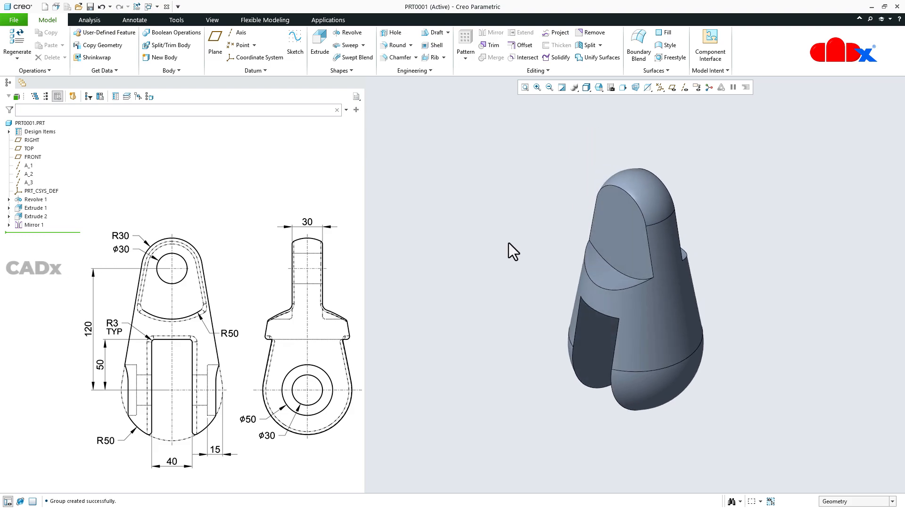
{"action": "mouse_move", "coordinate": [175, 277]}
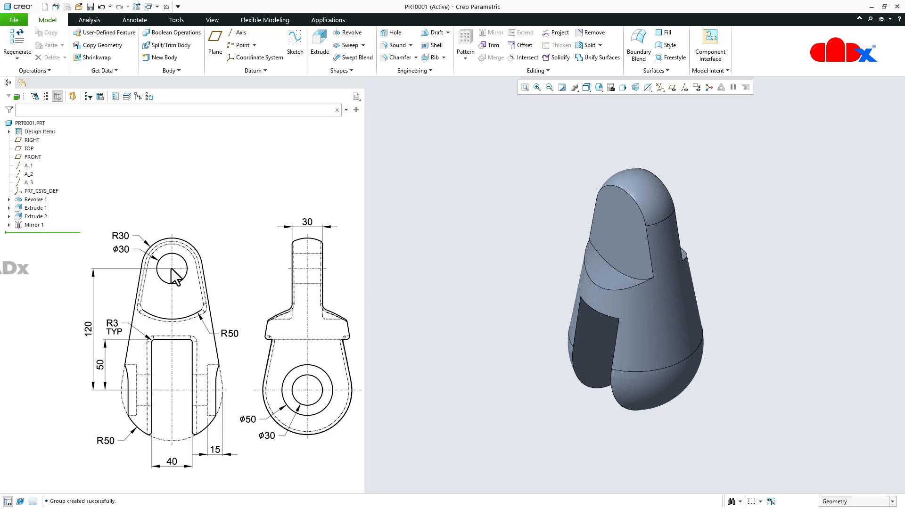
{"action": "mouse_move", "coordinate": [395, 32]}
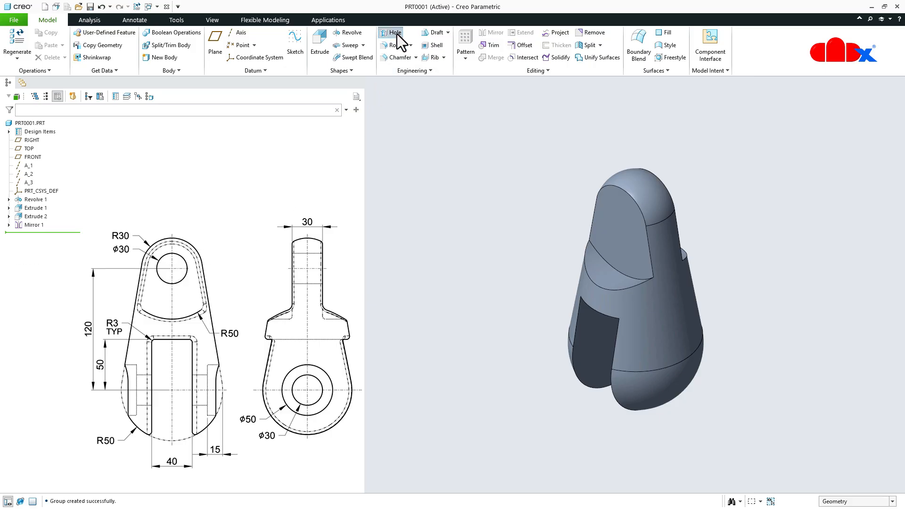
Place a coaxial Ø30 hole on the lobe axis with Through All depth
{"action": "left_click", "coordinate": [395, 32]}
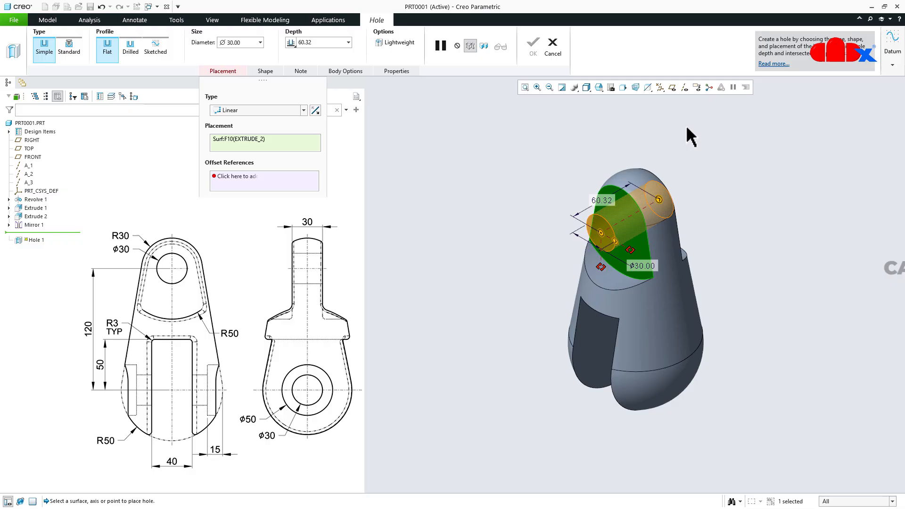
{"action": "left_click", "coordinate": [685, 87]}
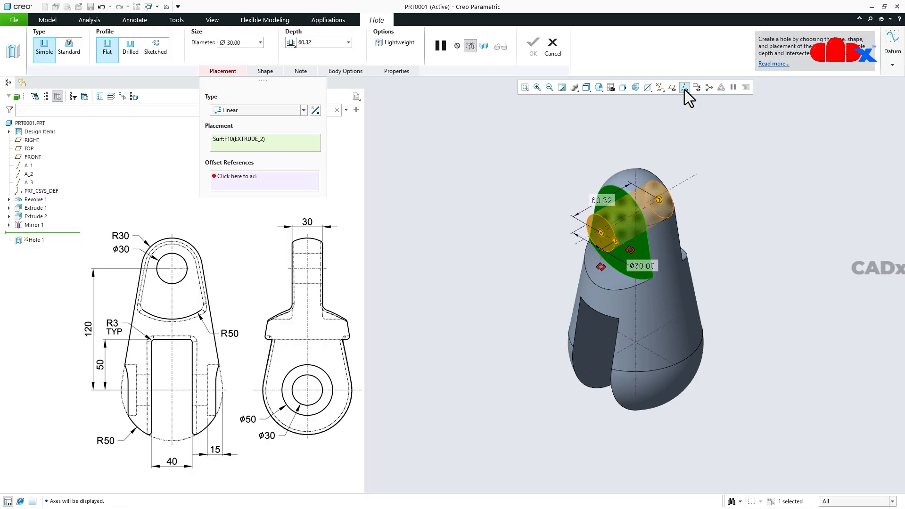
{"action": "mouse_move", "coordinate": [622, 226]}
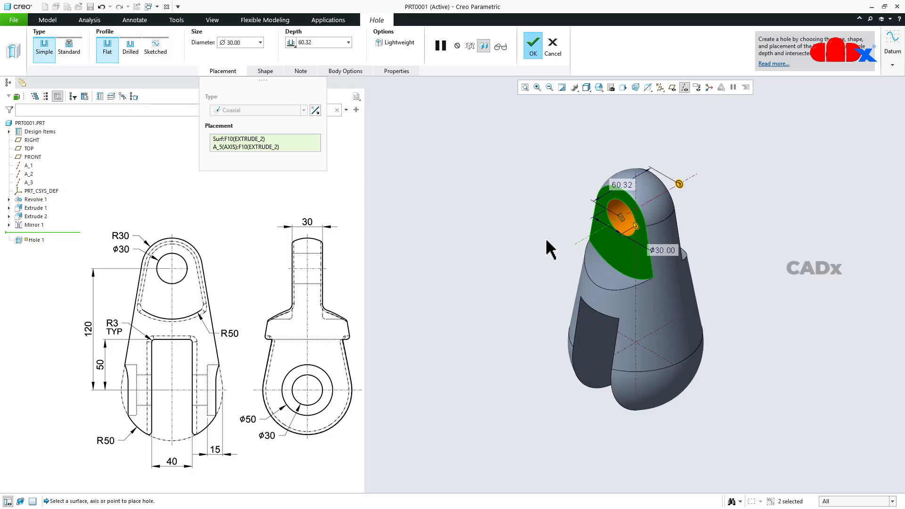
{"action": "mouse_move", "coordinate": [245, 68]}
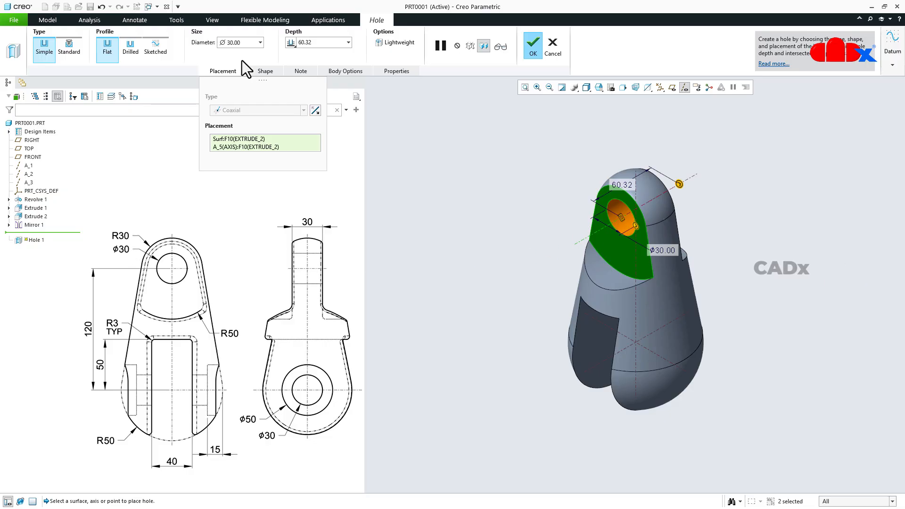
{"action": "triple_click", "coordinate": [240, 42]}
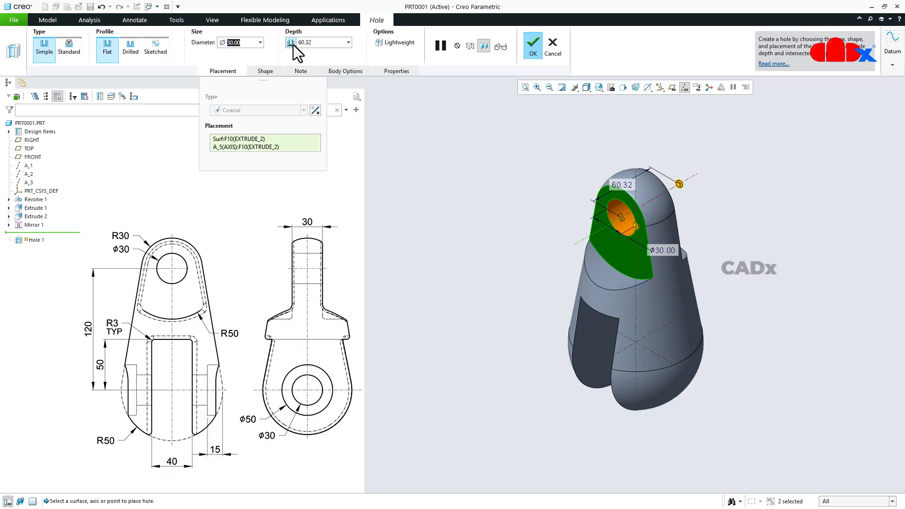
{"action": "left_click", "coordinate": [290, 42]}
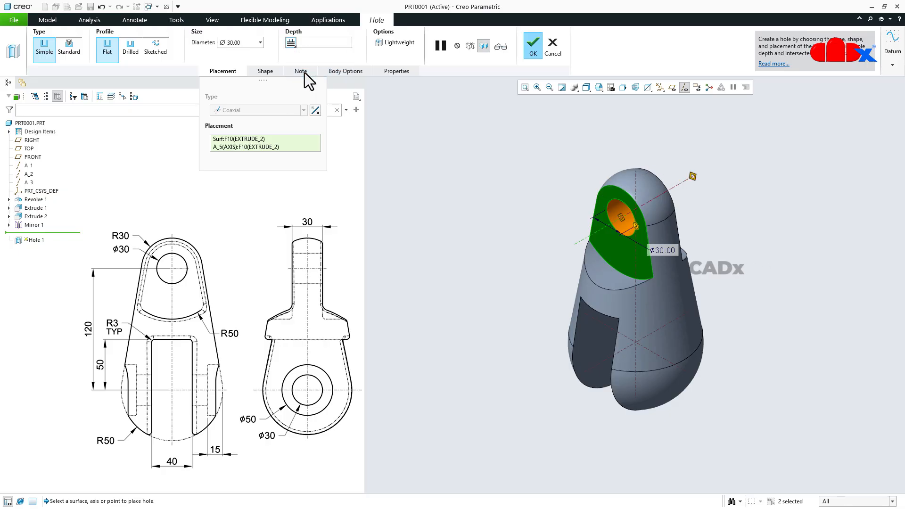
{"action": "left_click", "coordinate": [532, 45]}
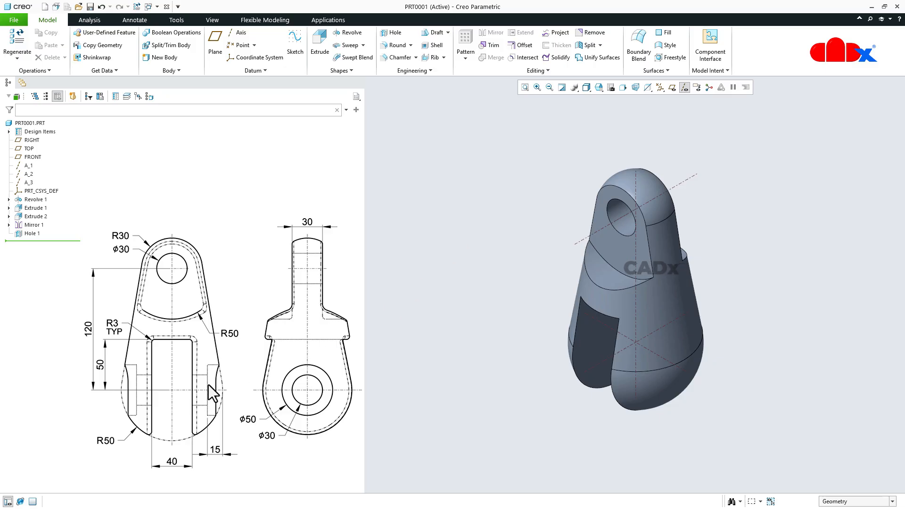
{"action": "mouse_move", "coordinate": [394, 32]}
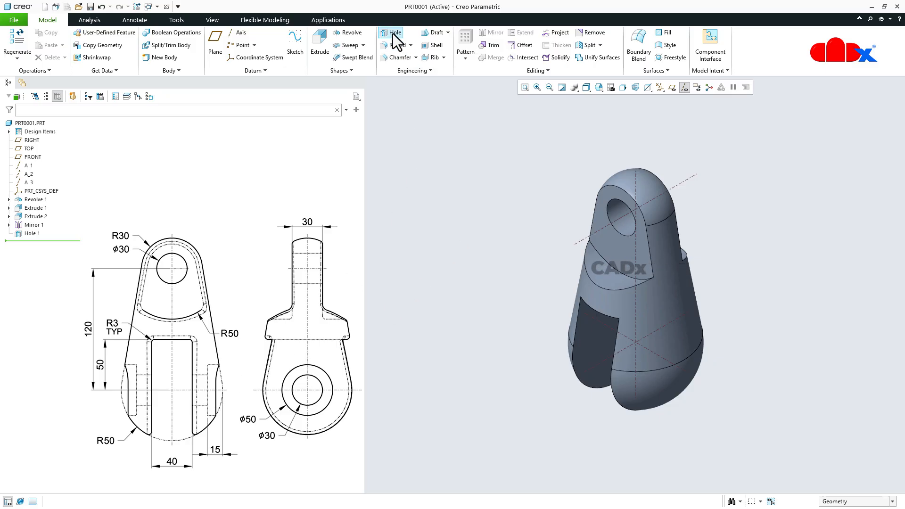
Start a drilled-profile Ø30 hole and set its counterbore diameter to 50
{"action": "left_click", "coordinate": [395, 32]}
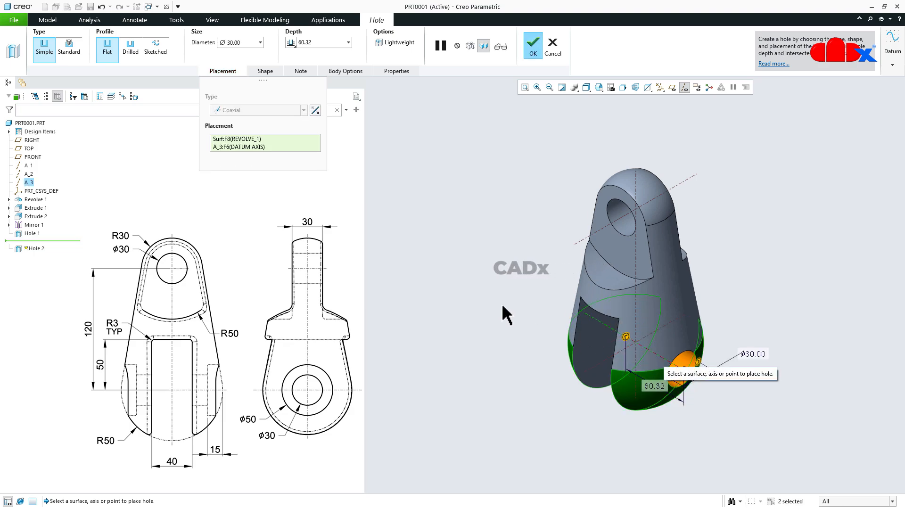
{"action": "left_click", "coordinate": [130, 45]}
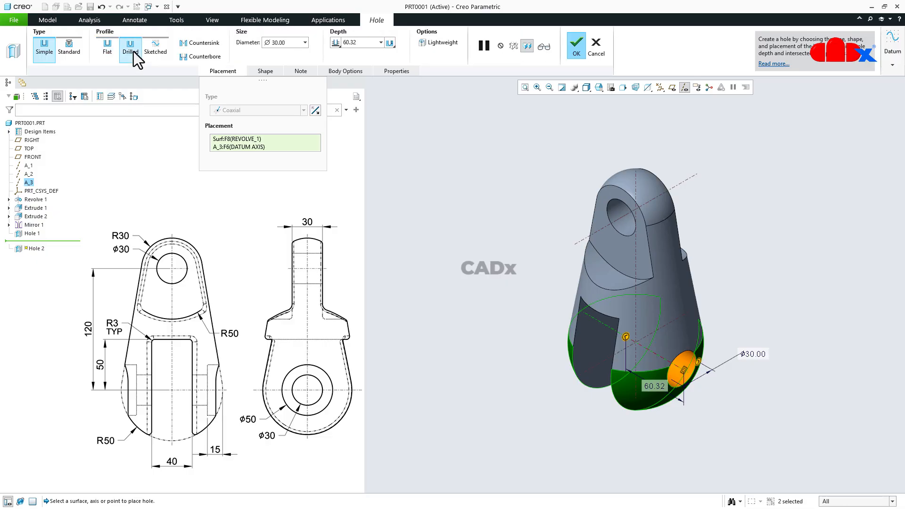
{"action": "left_click", "coordinate": [264, 71]}
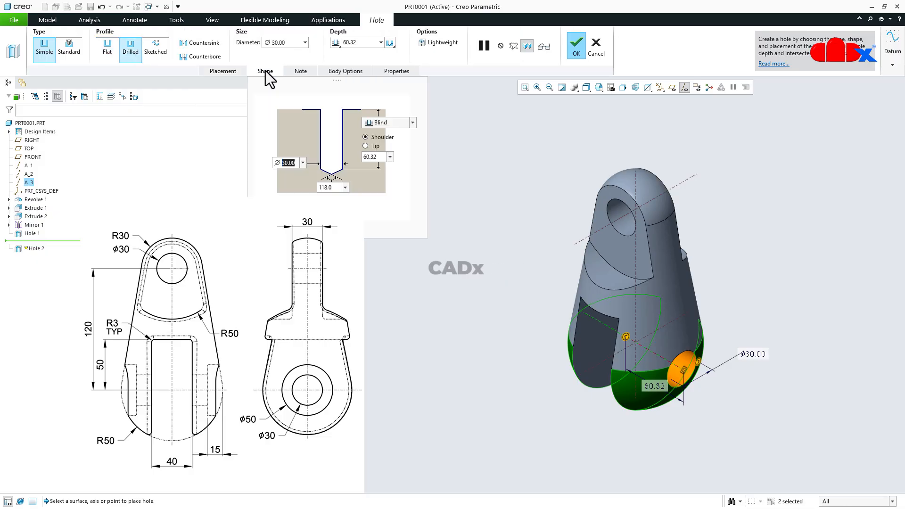
{"action": "left_click", "coordinate": [184, 57]}
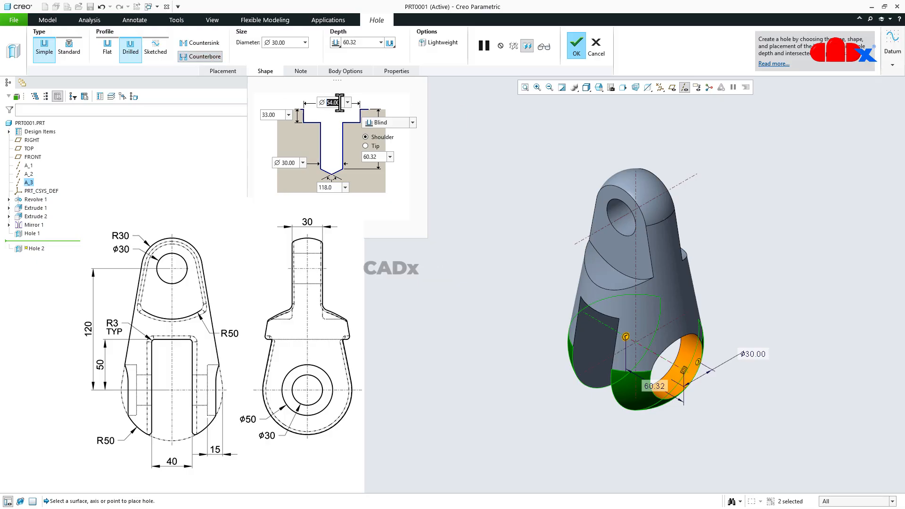
{"action": "type", "text": "50"}
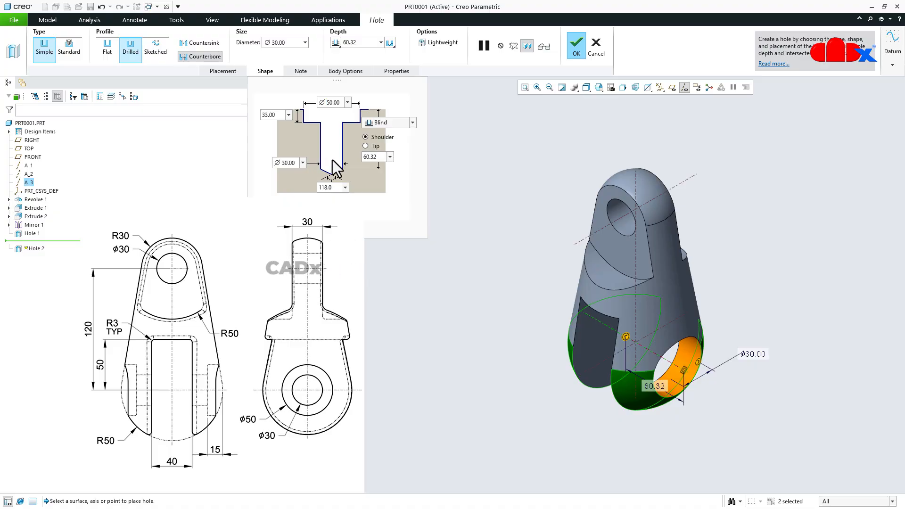
Set the counterbore depth to 15 and finish Hole 2 through the prongs
{"action": "triple_click", "coordinate": [269, 114]}
{"action": "type", "text": "15"}
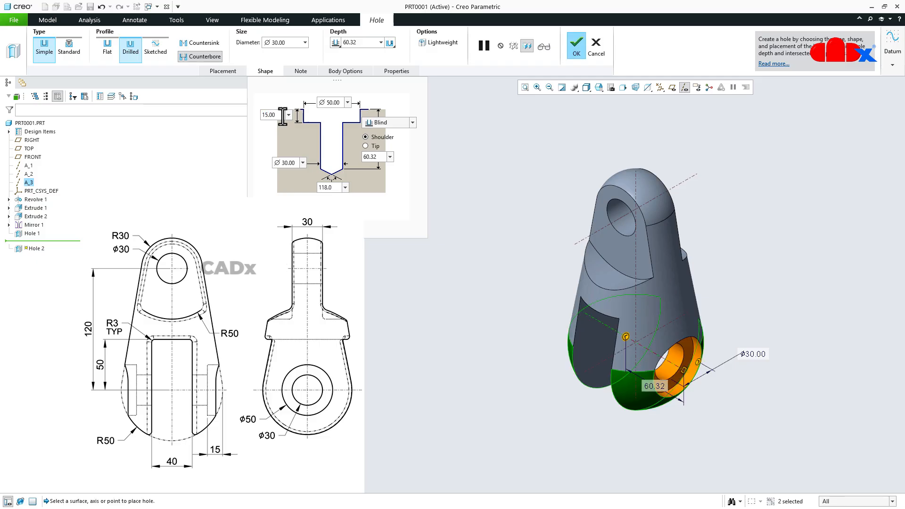
{"action": "mouse_move", "coordinate": [300, 340]}
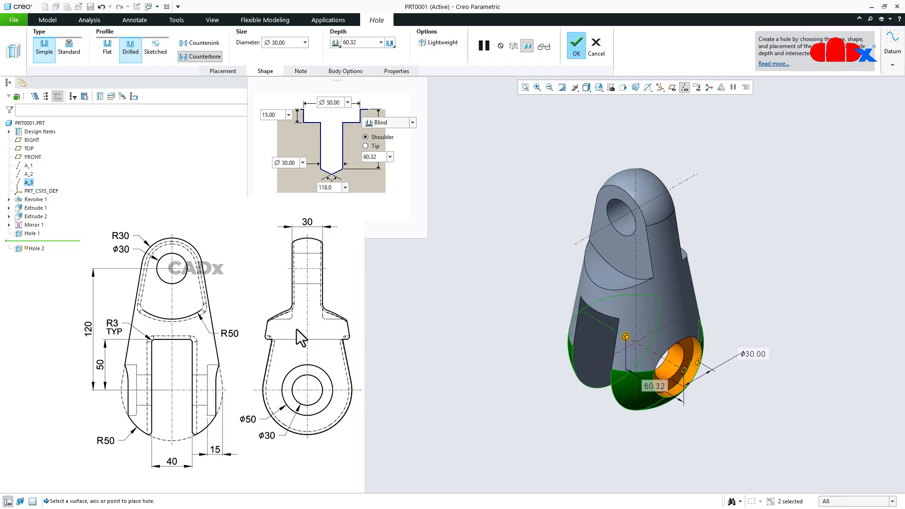
{"action": "left_click", "coordinate": [381, 42]}
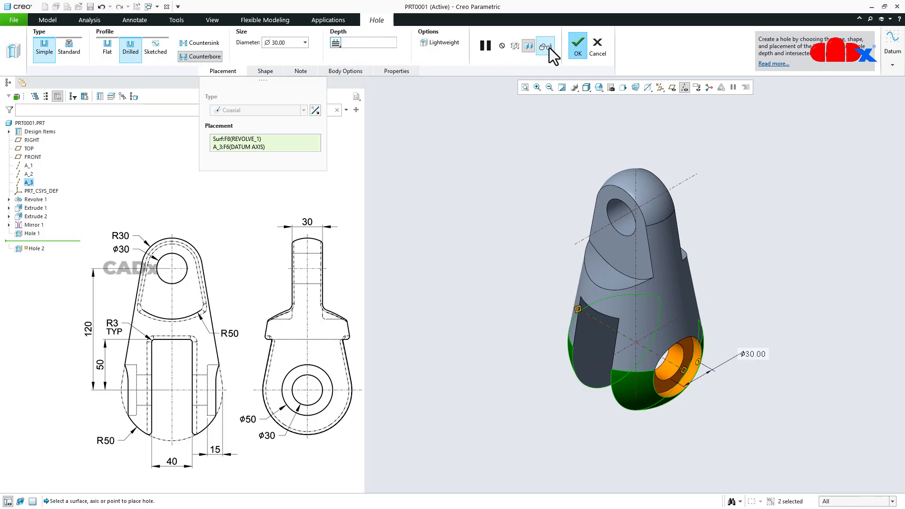
{"action": "left_click", "coordinate": [577, 44]}
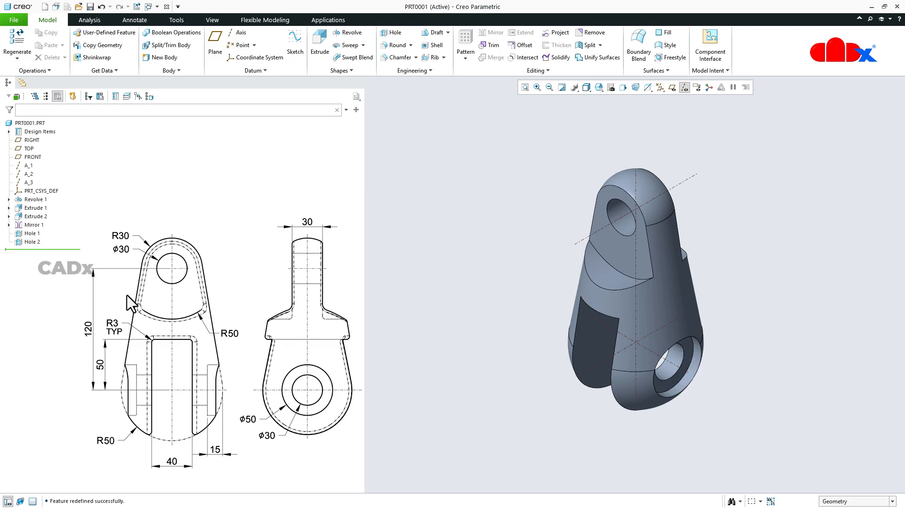
Copy Hole 2 to the opposite prong coaxial with axis A_3, then hide the datum axes
{"action": "left_click", "coordinate": [32, 241]}
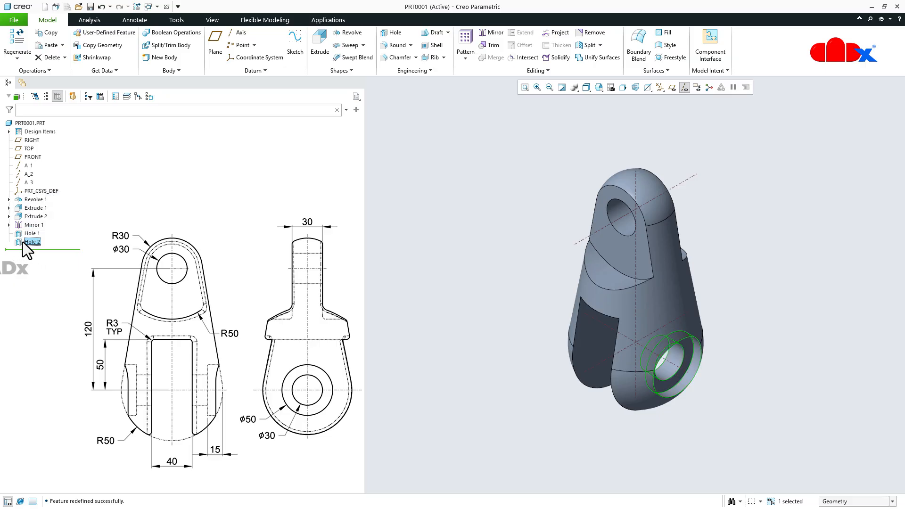
{"action": "left_click", "coordinate": [394, 32]}
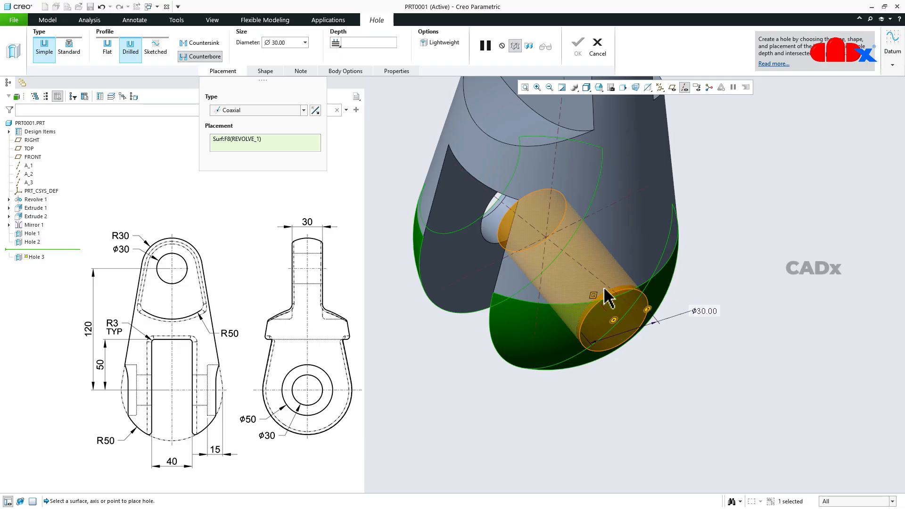
{"action": "left_click", "coordinate": [607, 289]}
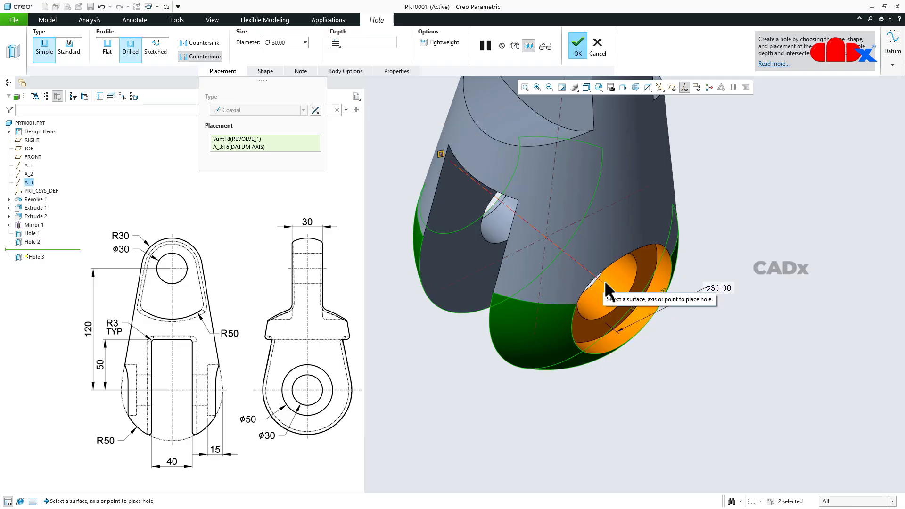
{"action": "left_click", "coordinate": [577, 44]}
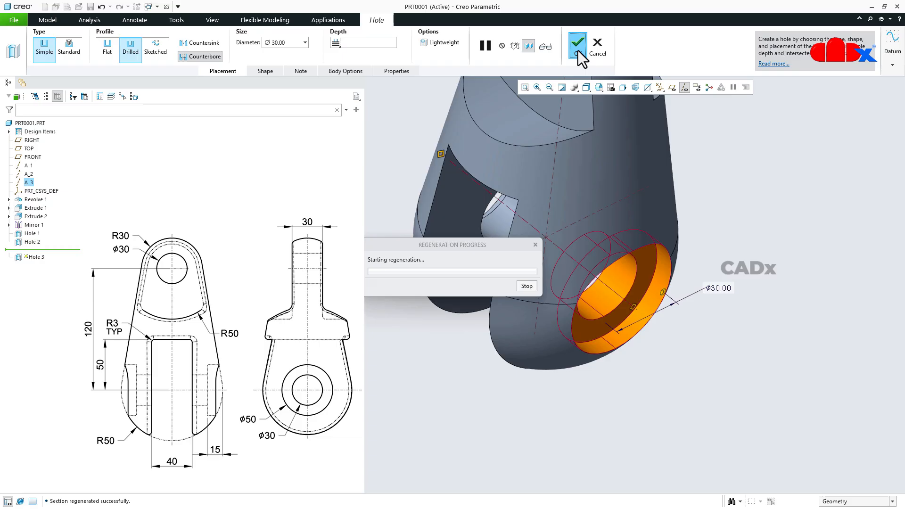
{"action": "left_click", "coordinate": [577, 42]}
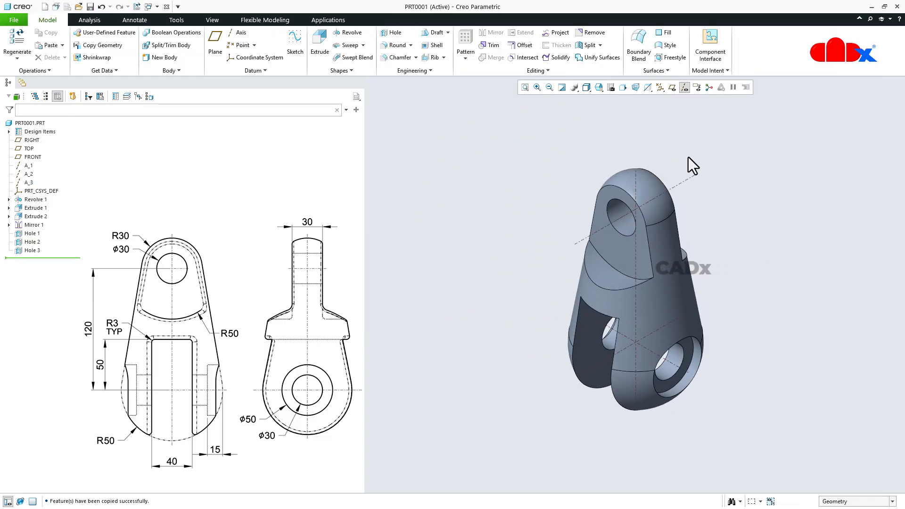
{"action": "left_click", "coordinate": [684, 87]}
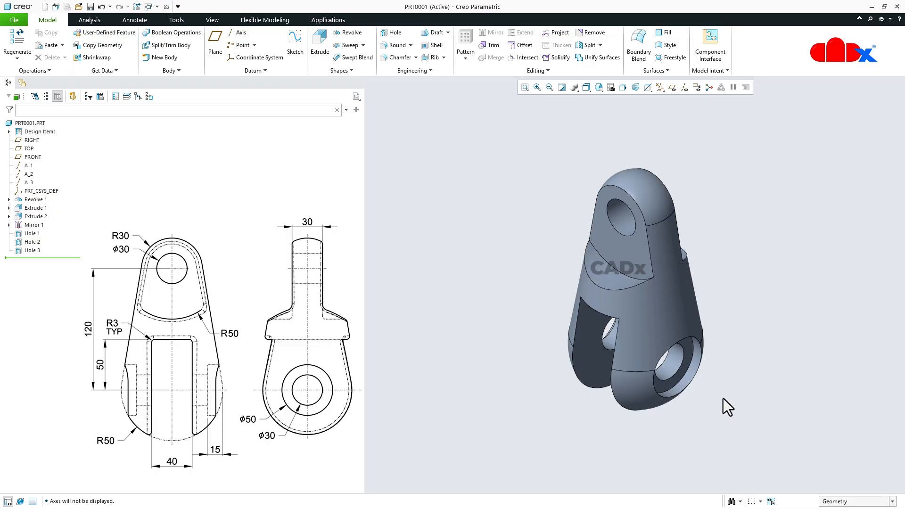
Create Round 1, an R3 round on the curved shoulder arc edges
{"action": "left_click", "coordinate": [396, 45]}
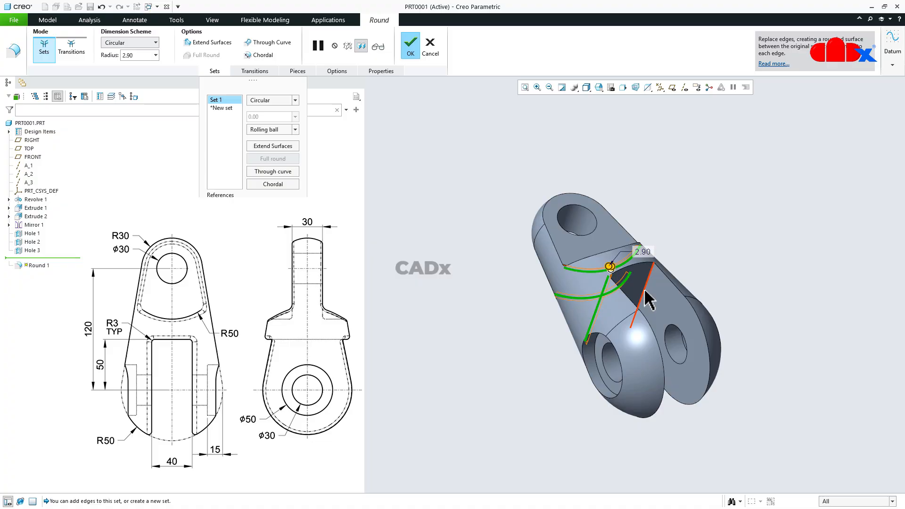
{"action": "mouse_move", "coordinate": [653, 266]}
{"action": "type", "text": "3"}
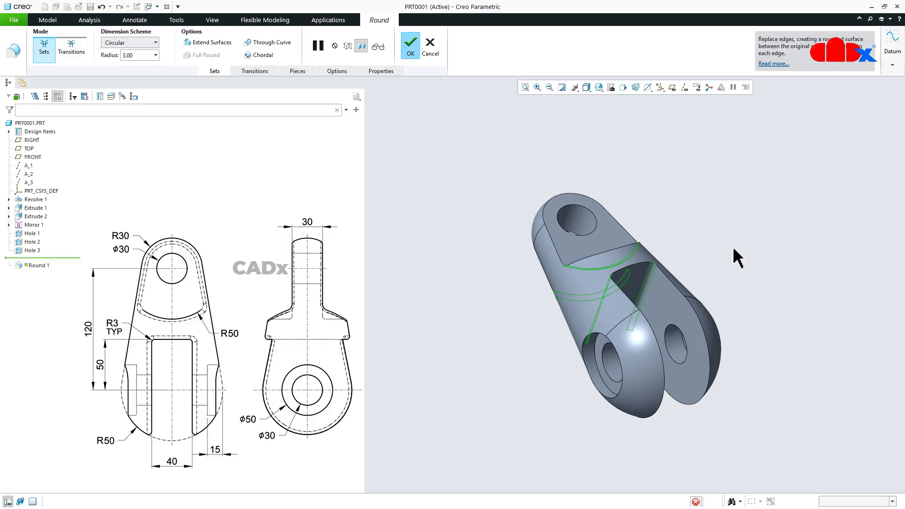
{"action": "left_click", "coordinate": [410, 45]}
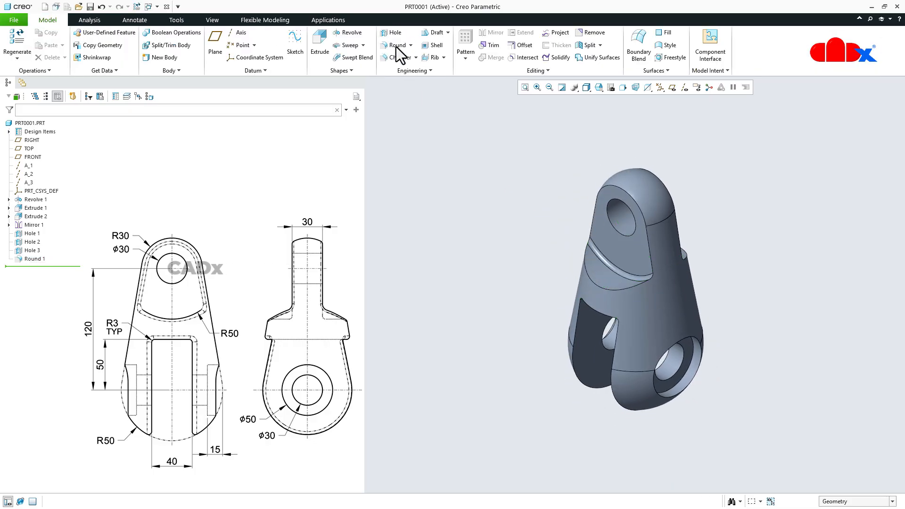
Create Round 2, an R3 round along the slot and outer profile edges
{"action": "left_click", "coordinate": [397, 45]}
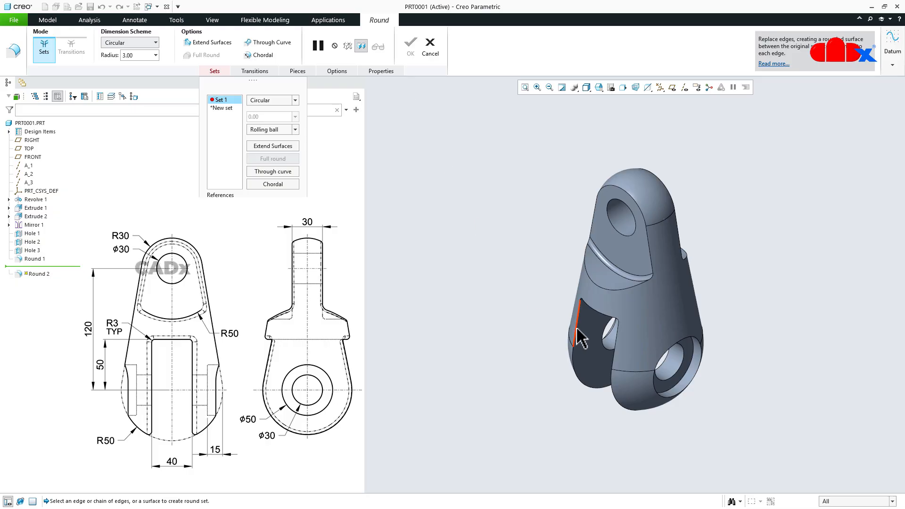
{"action": "left_click", "coordinate": [577, 320]}
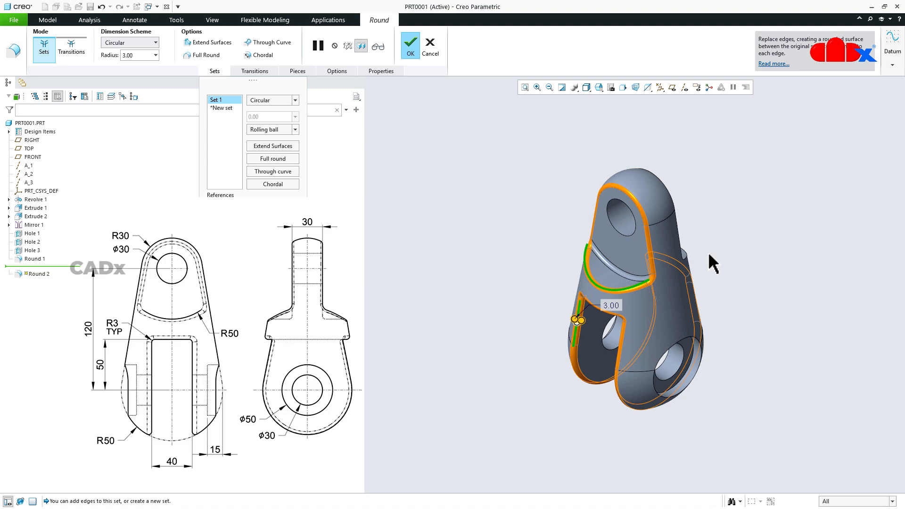
{"action": "mouse_move", "coordinate": [683, 245]}
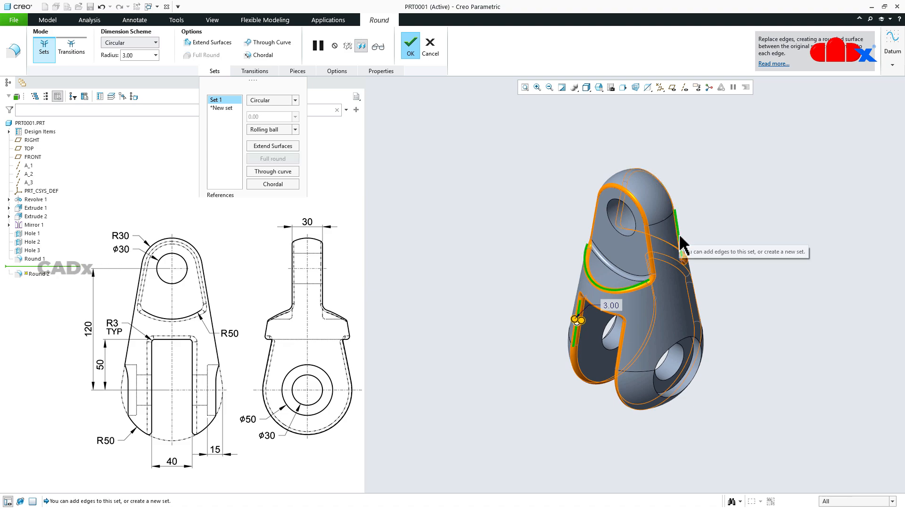
{"action": "left_click", "coordinate": [409, 44]}
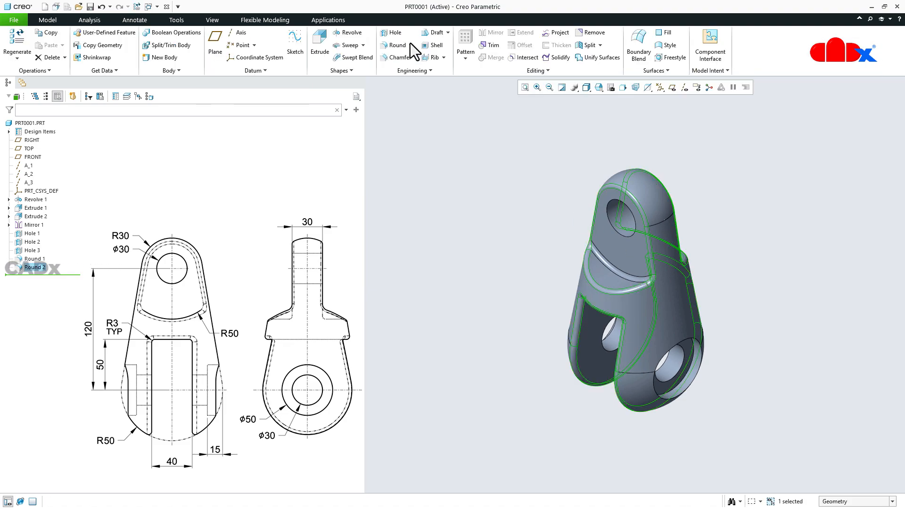
{"action": "left_click", "coordinate": [749, 321]}
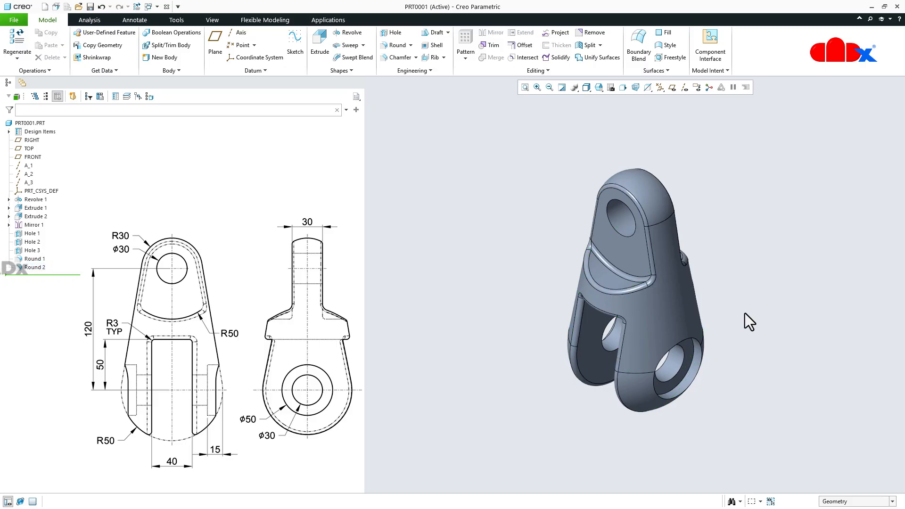
Use Geometry Search from one R3 round to select all 29 matching round surfaces
{"action": "left_click", "coordinate": [618, 305]}
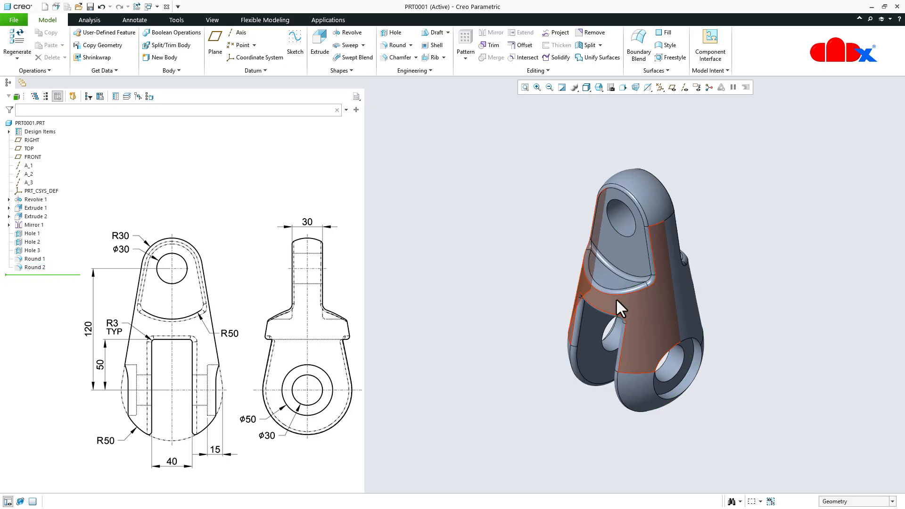
{"action": "left_click", "coordinate": [34, 267]}
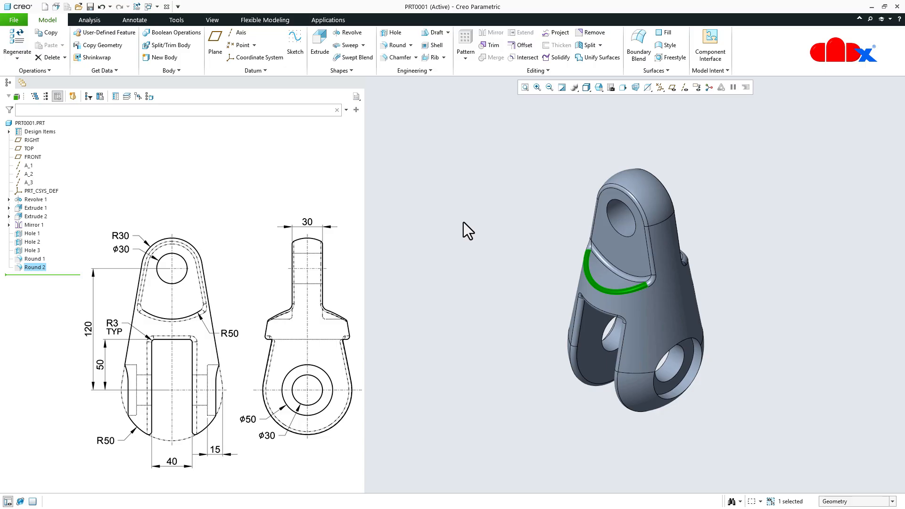
{"action": "left_click", "coordinate": [264, 20]}
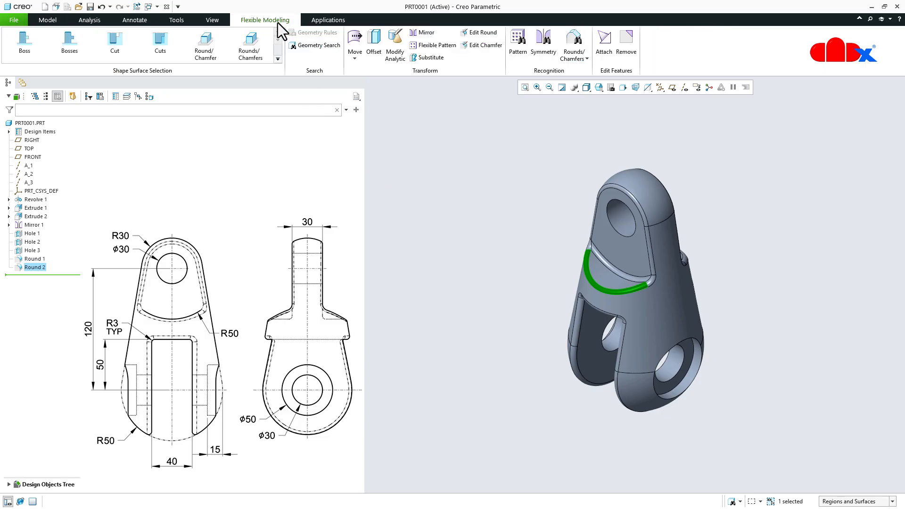
{"action": "left_click", "coordinate": [318, 45]}
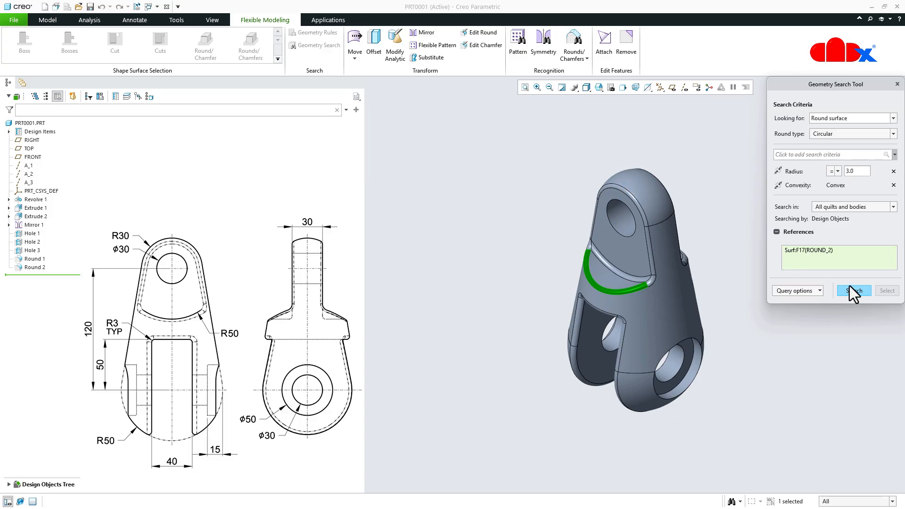
{"action": "left_click", "coordinate": [853, 290]}
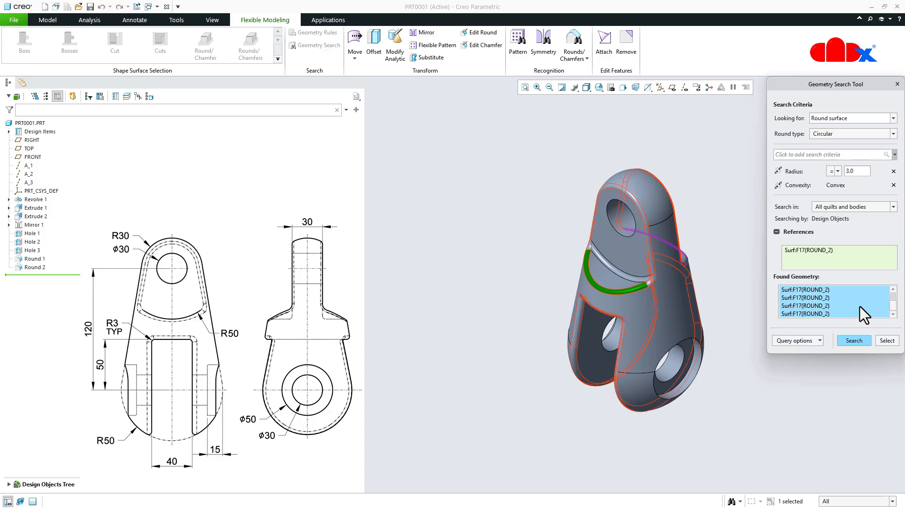
{"action": "left_click", "coordinate": [886, 341]}
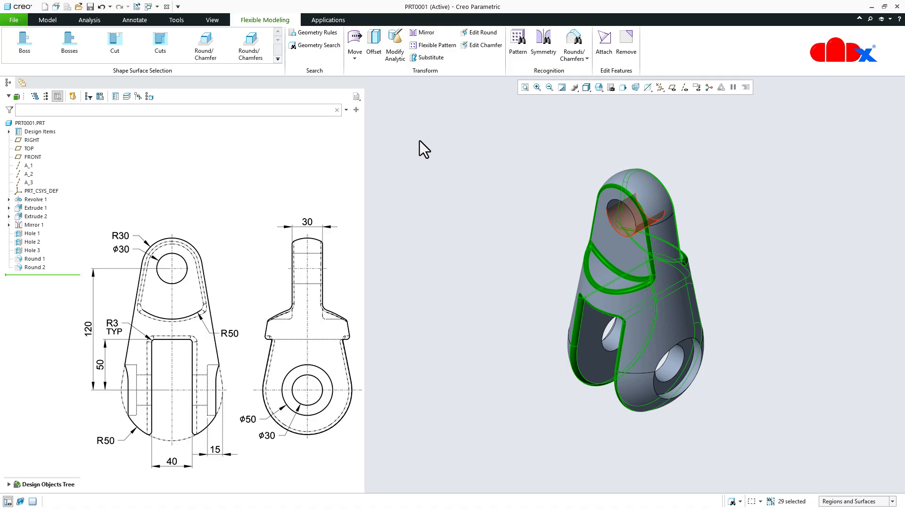
Apply the red appearance to the 29 selected R3 round surfaces
{"action": "left_click", "coordinate": [212, 20]}
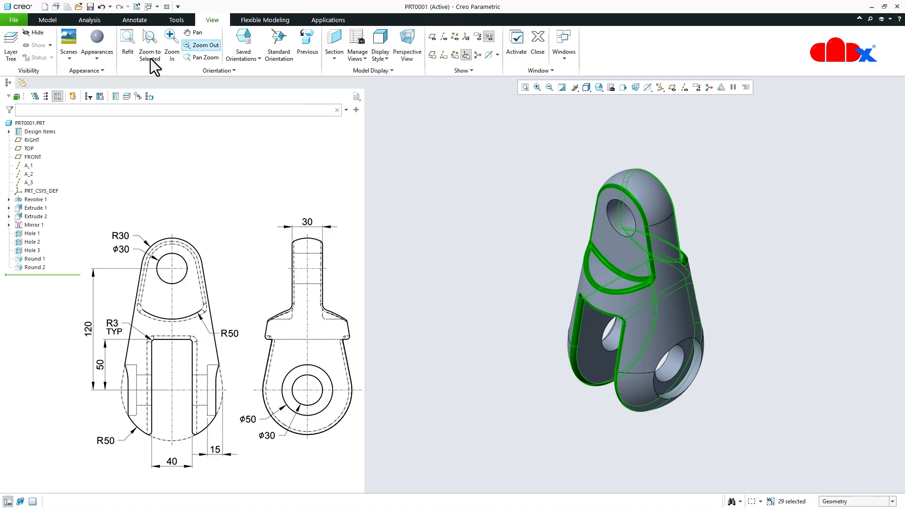
{"action": "left_click", "coordinate": [97, 43]}
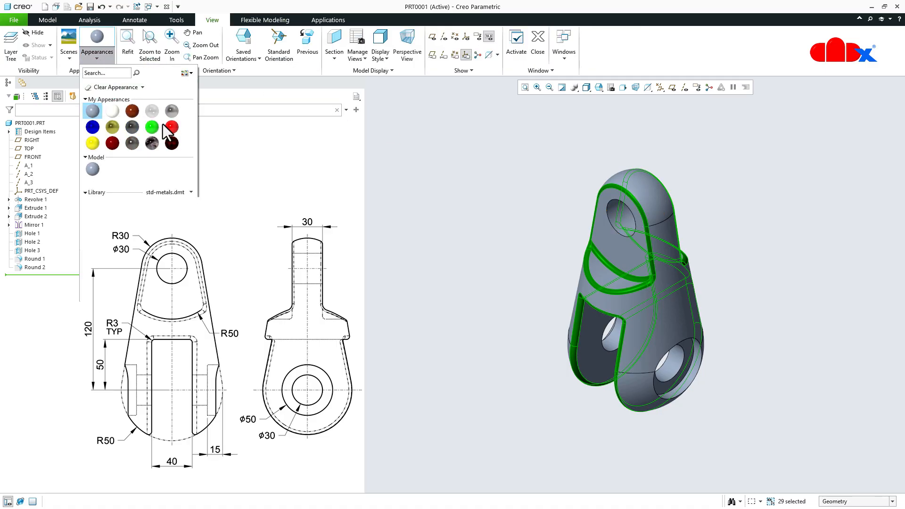
{"action": "left_click", "coordinate": [170, 127]}
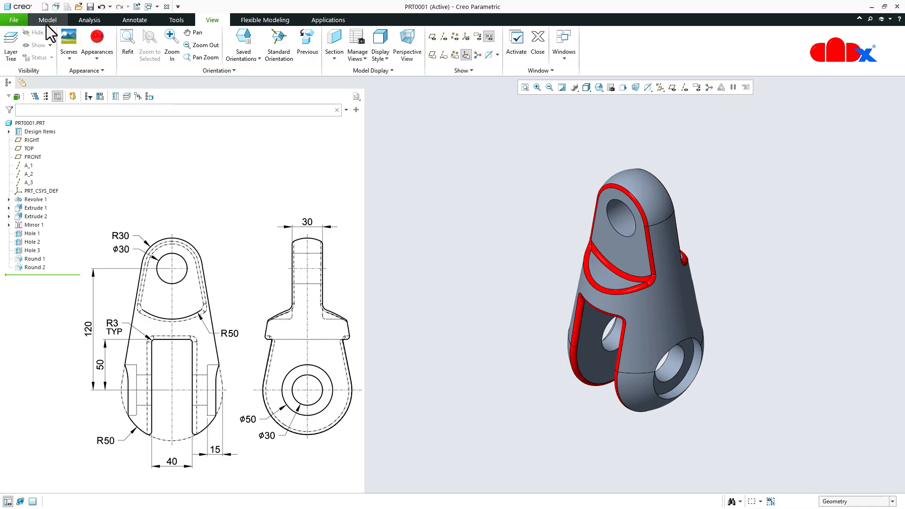
{"action": "left_click", "coordinate": [47, 20]}
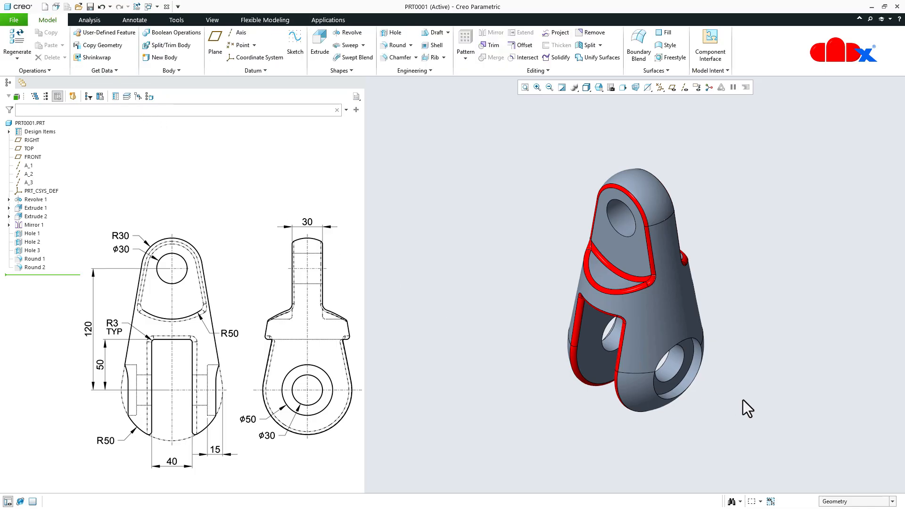